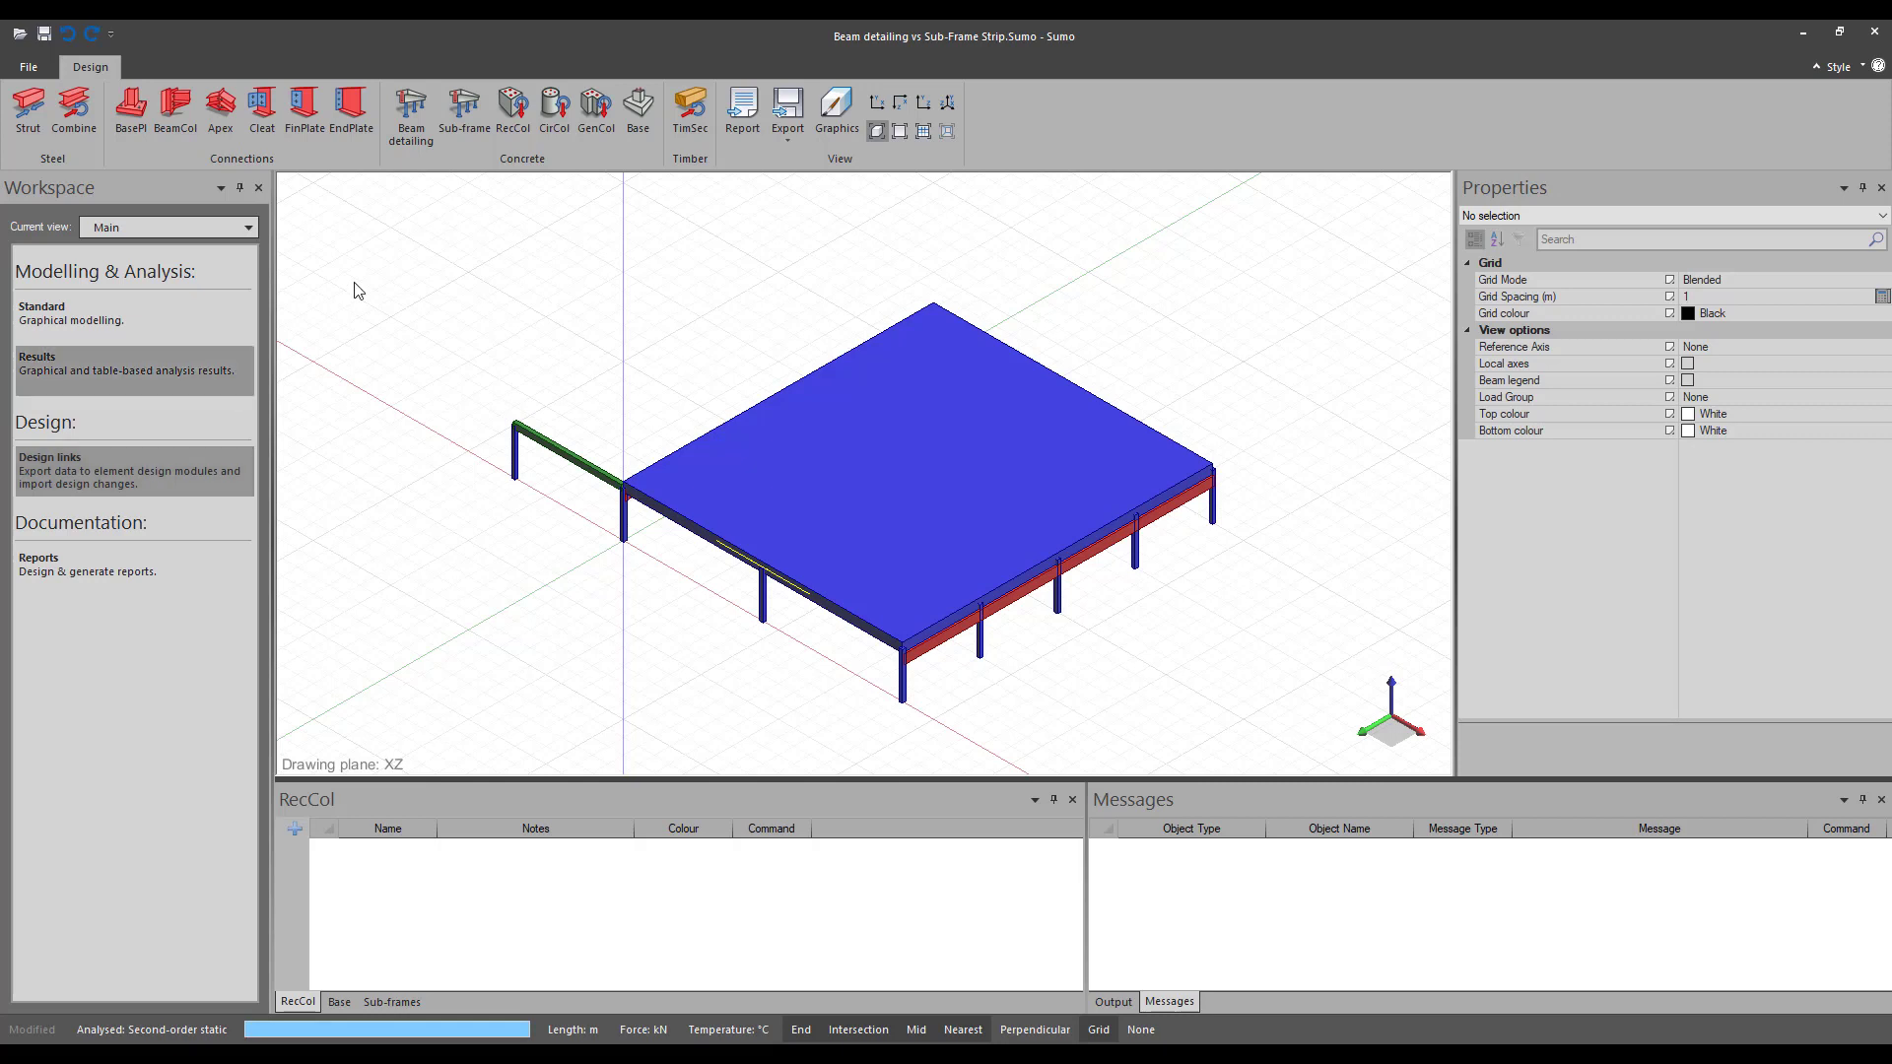
pyautogui.moveTo(410, 115)
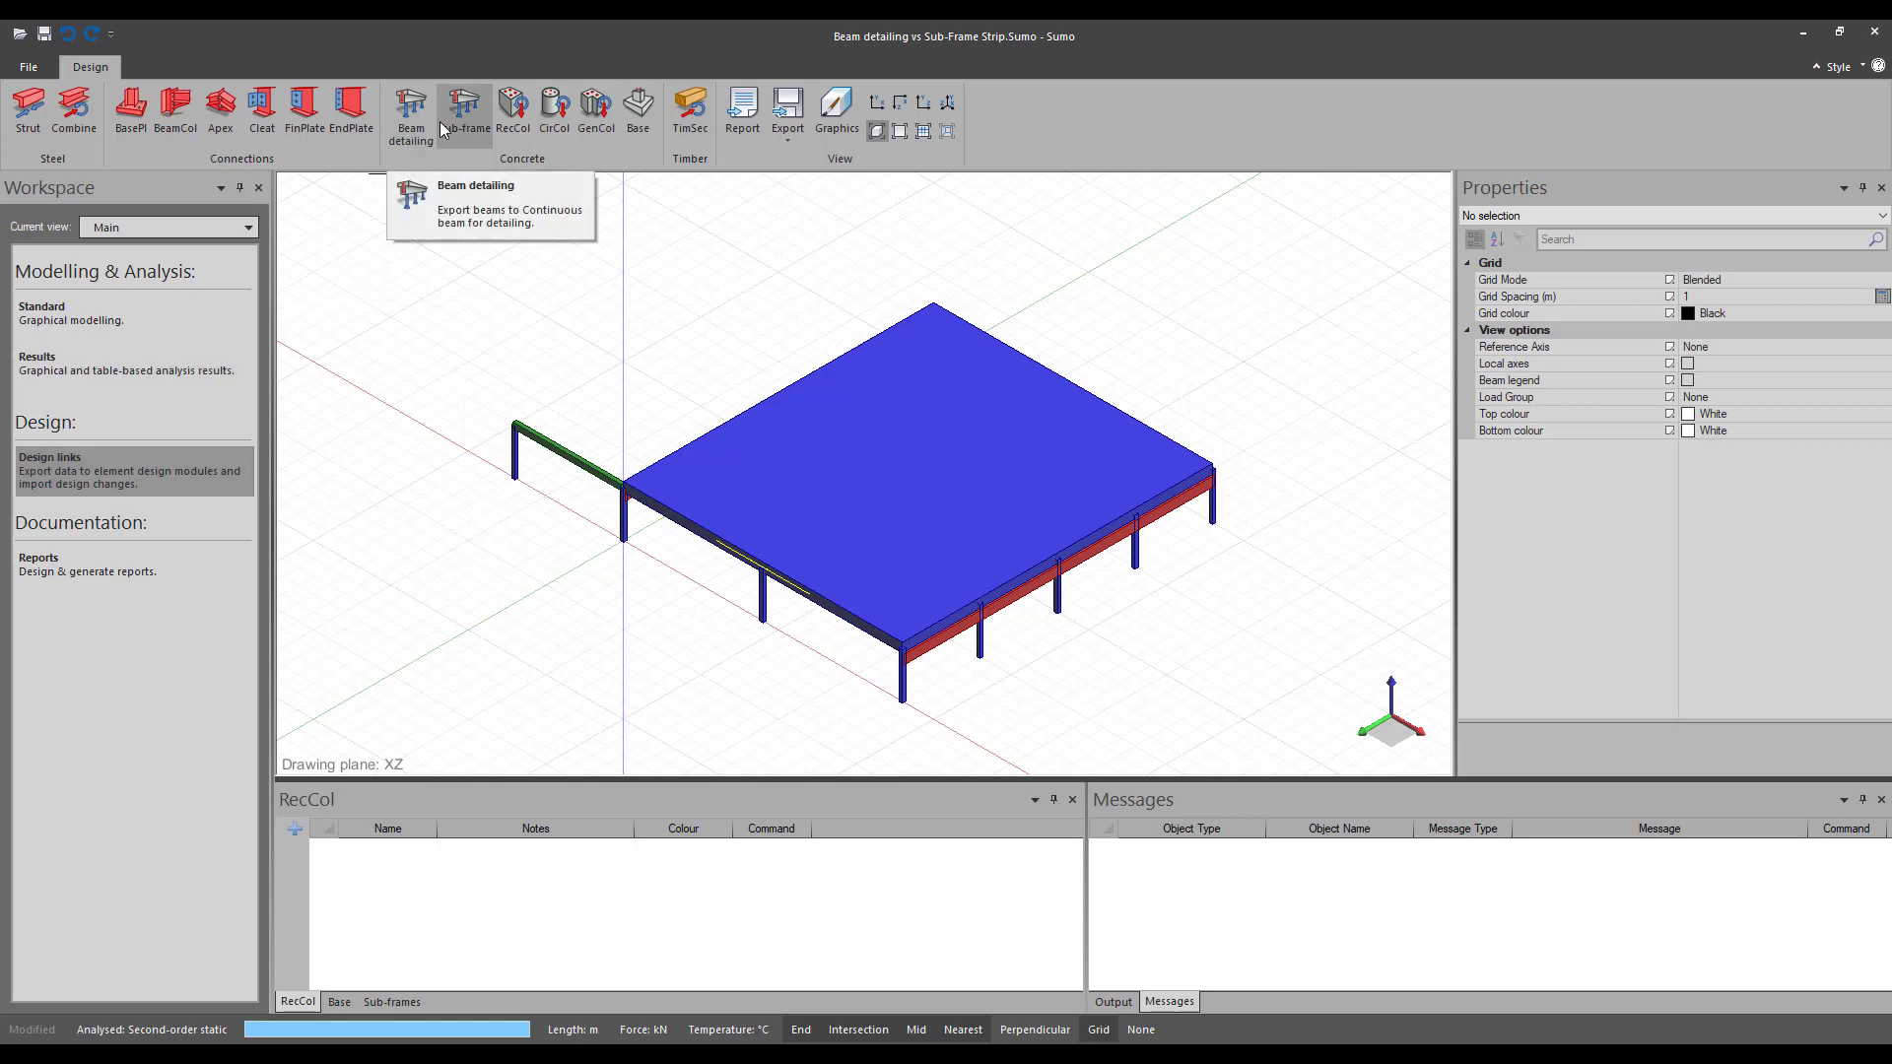
pyautogui.moveTo(464, 108)
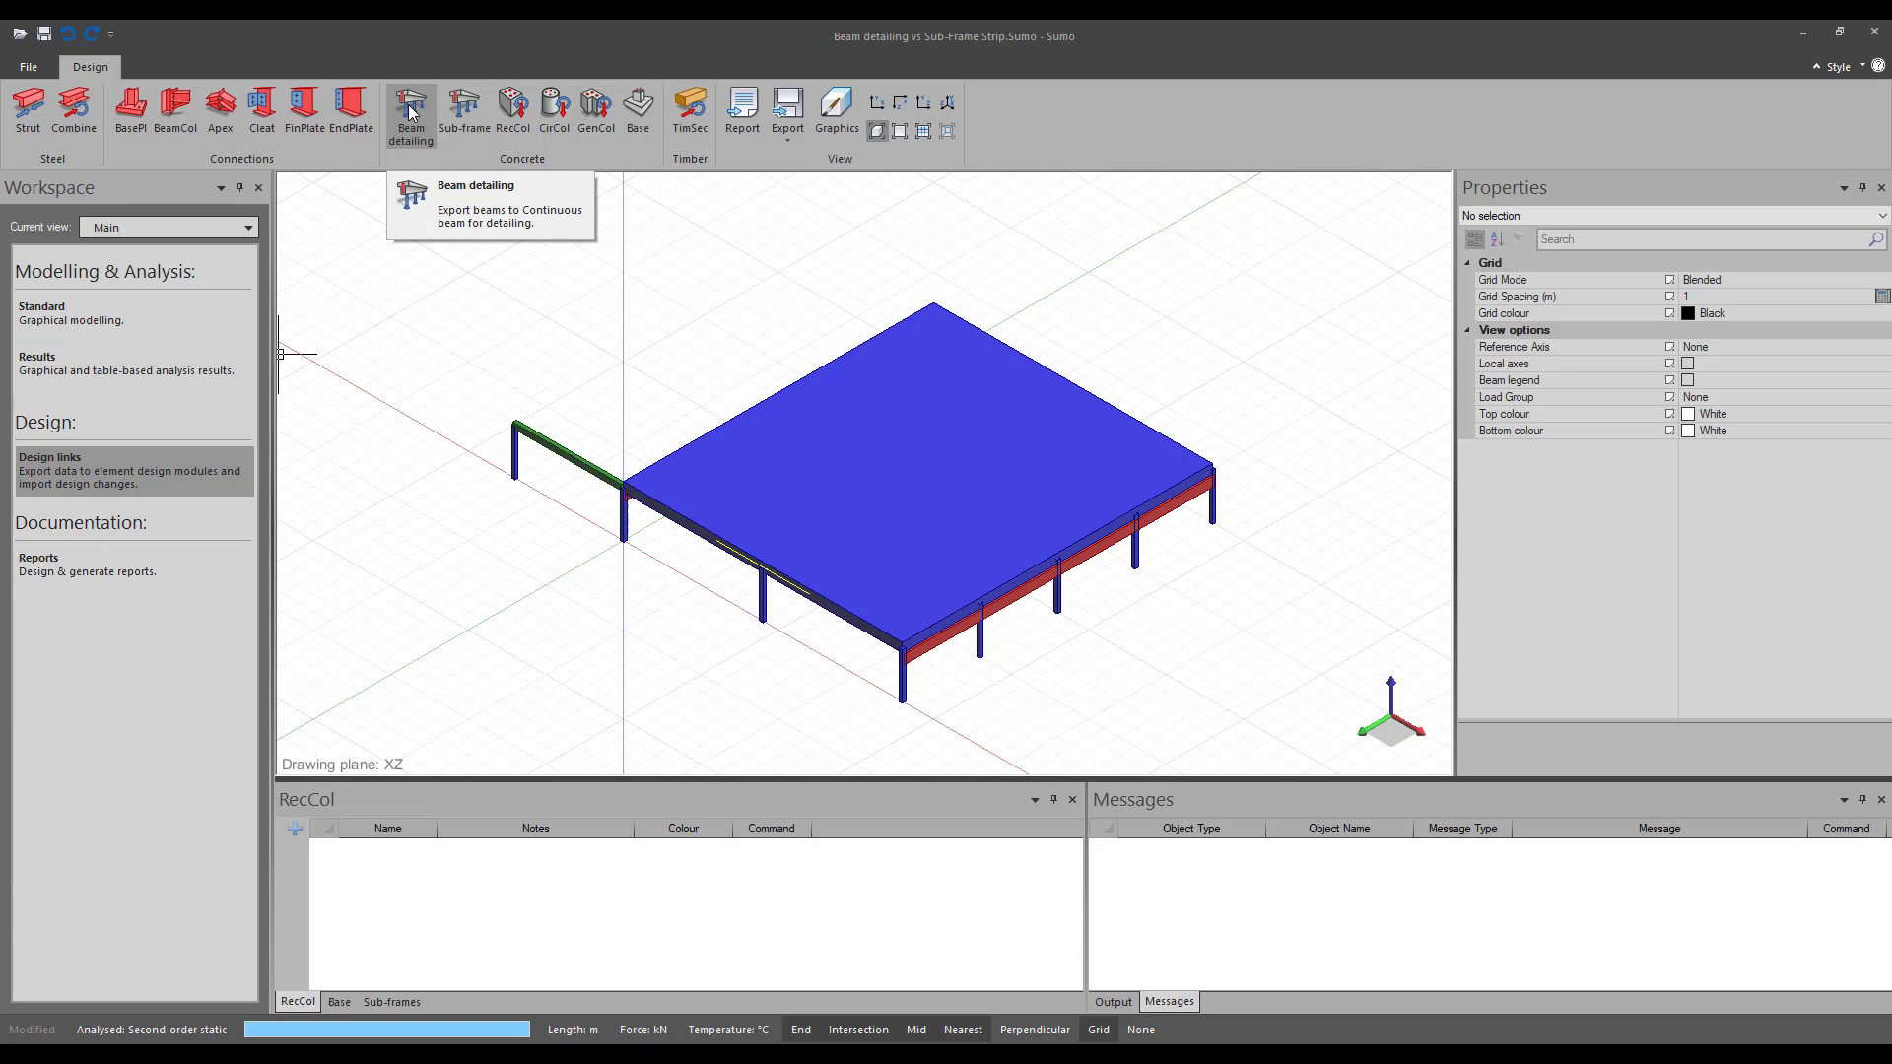
# Step: Export the short green beam to Continuous Beam for detailing with the ticked load cases
pyautogui.click(410, 108)
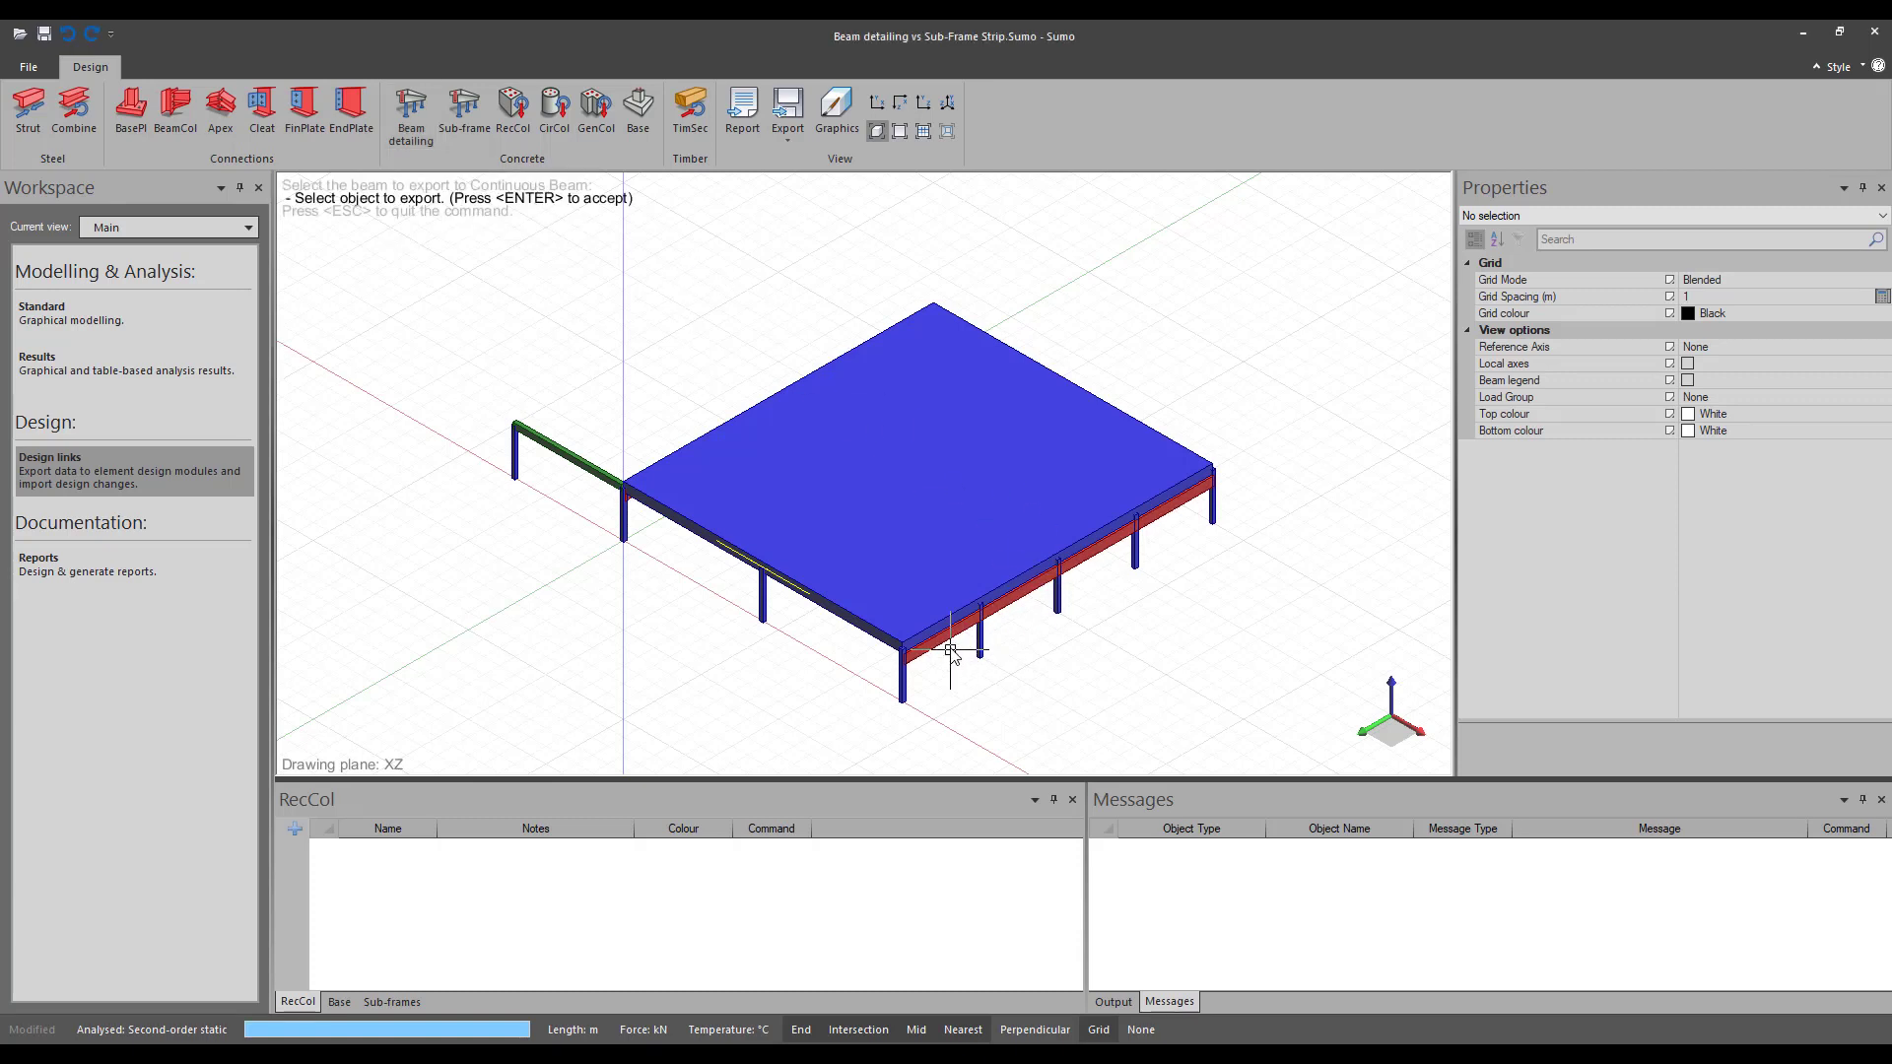
pyautogui.moveTo(568, 452)
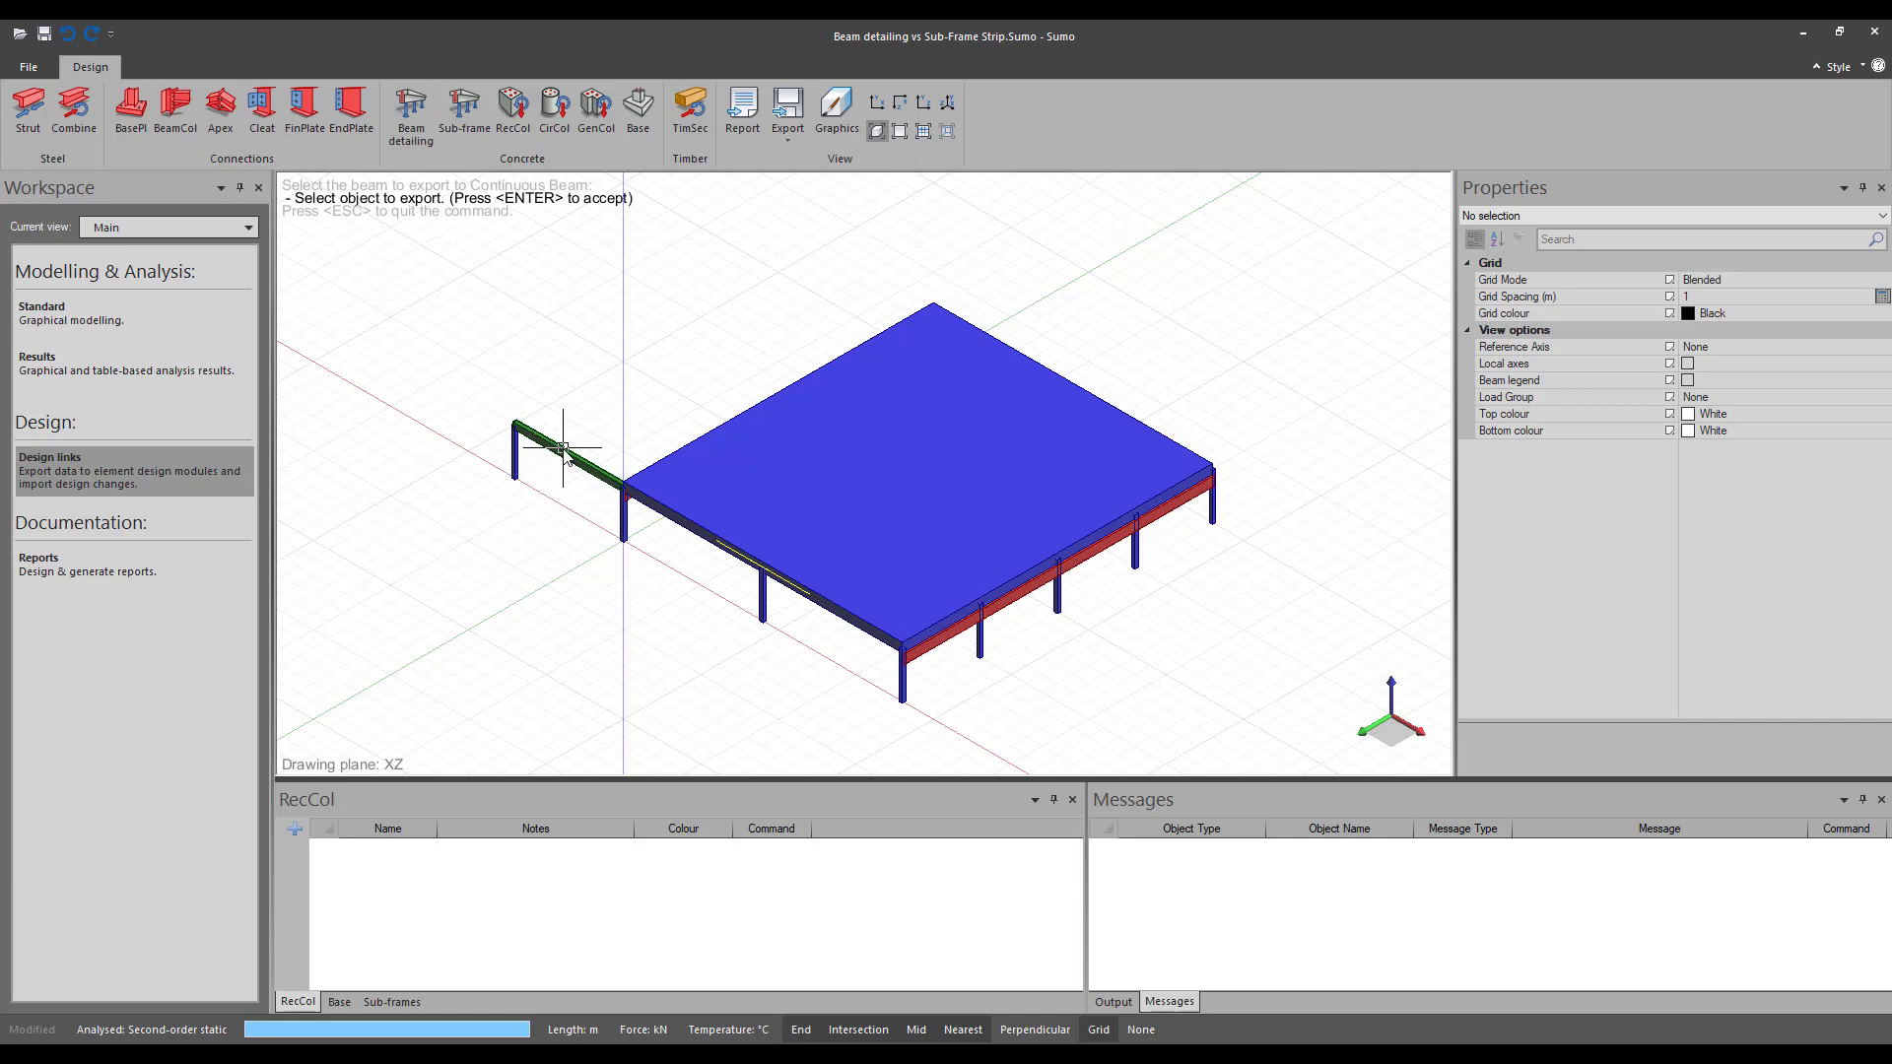
pyautogui.click(567, 452)
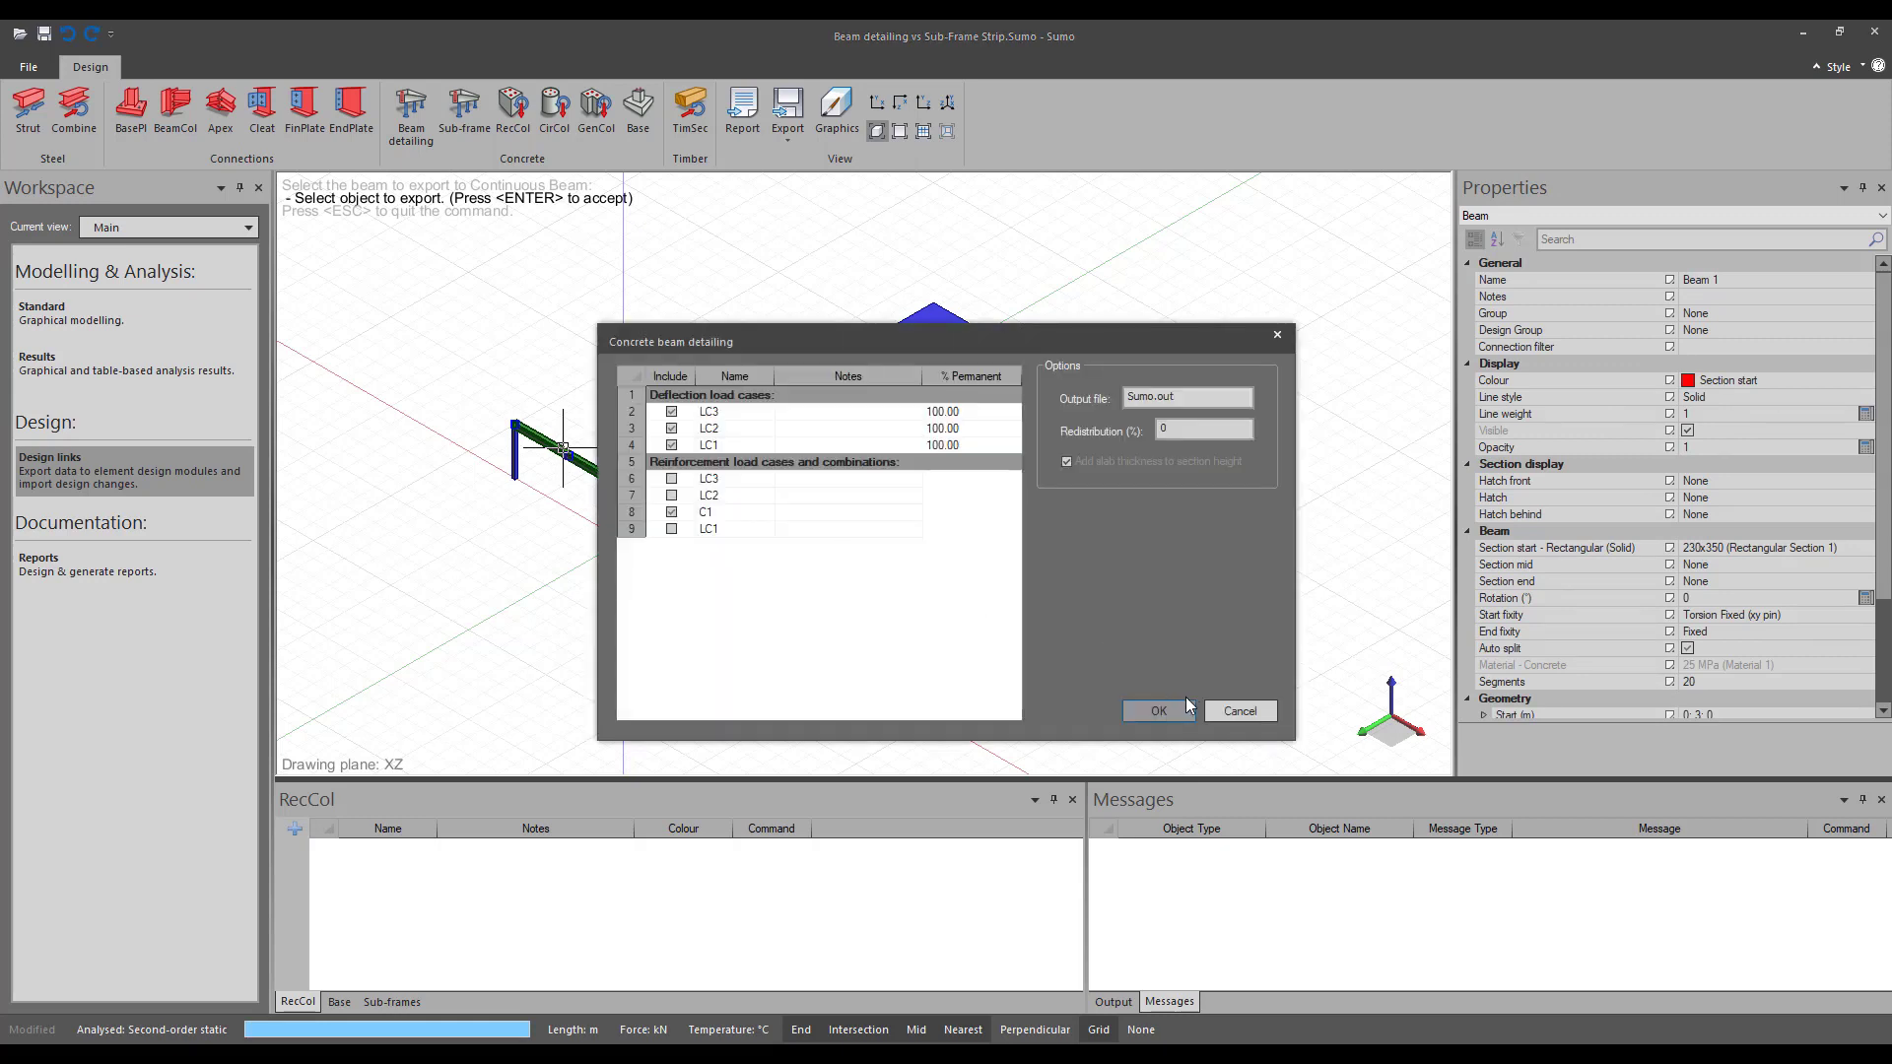
pyautogui.click(1156, 710)
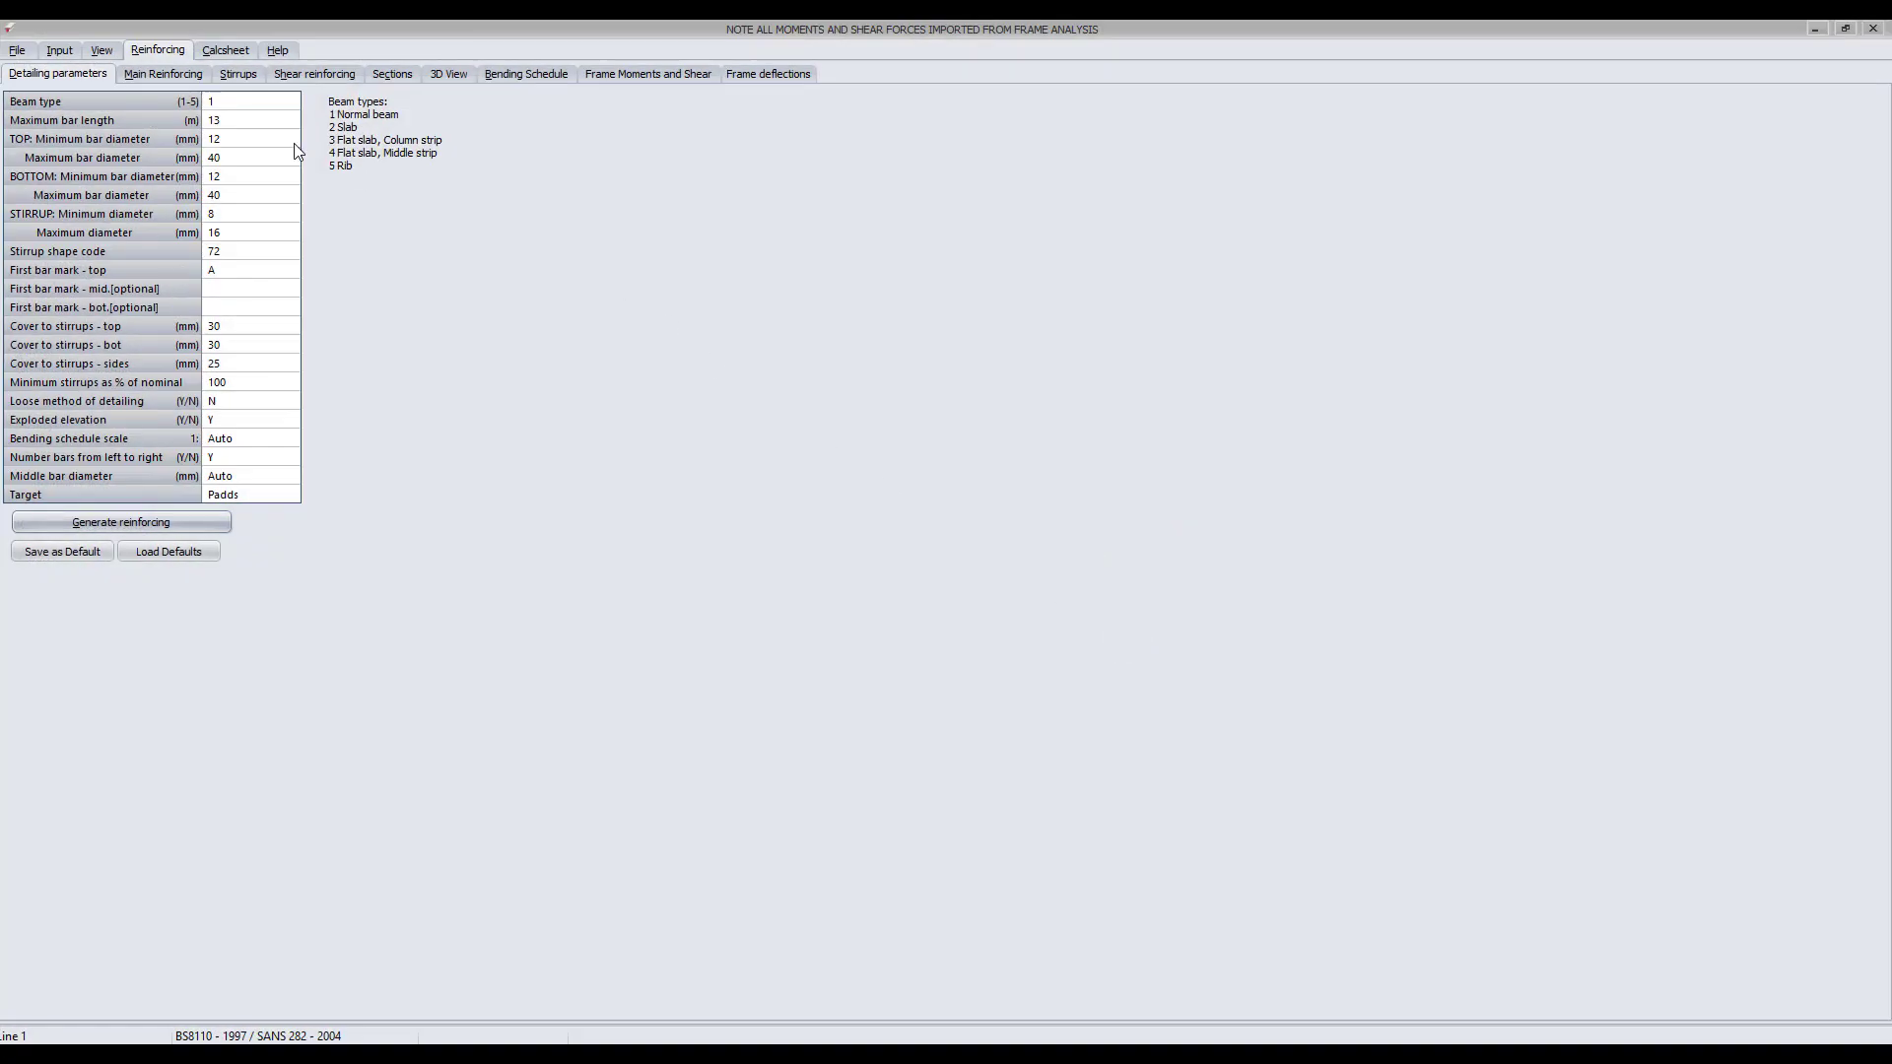
# Step: Browse the beam's material inputs, detailing parameters, and imported frame moments and shears
pyautogui.click(58, 49)
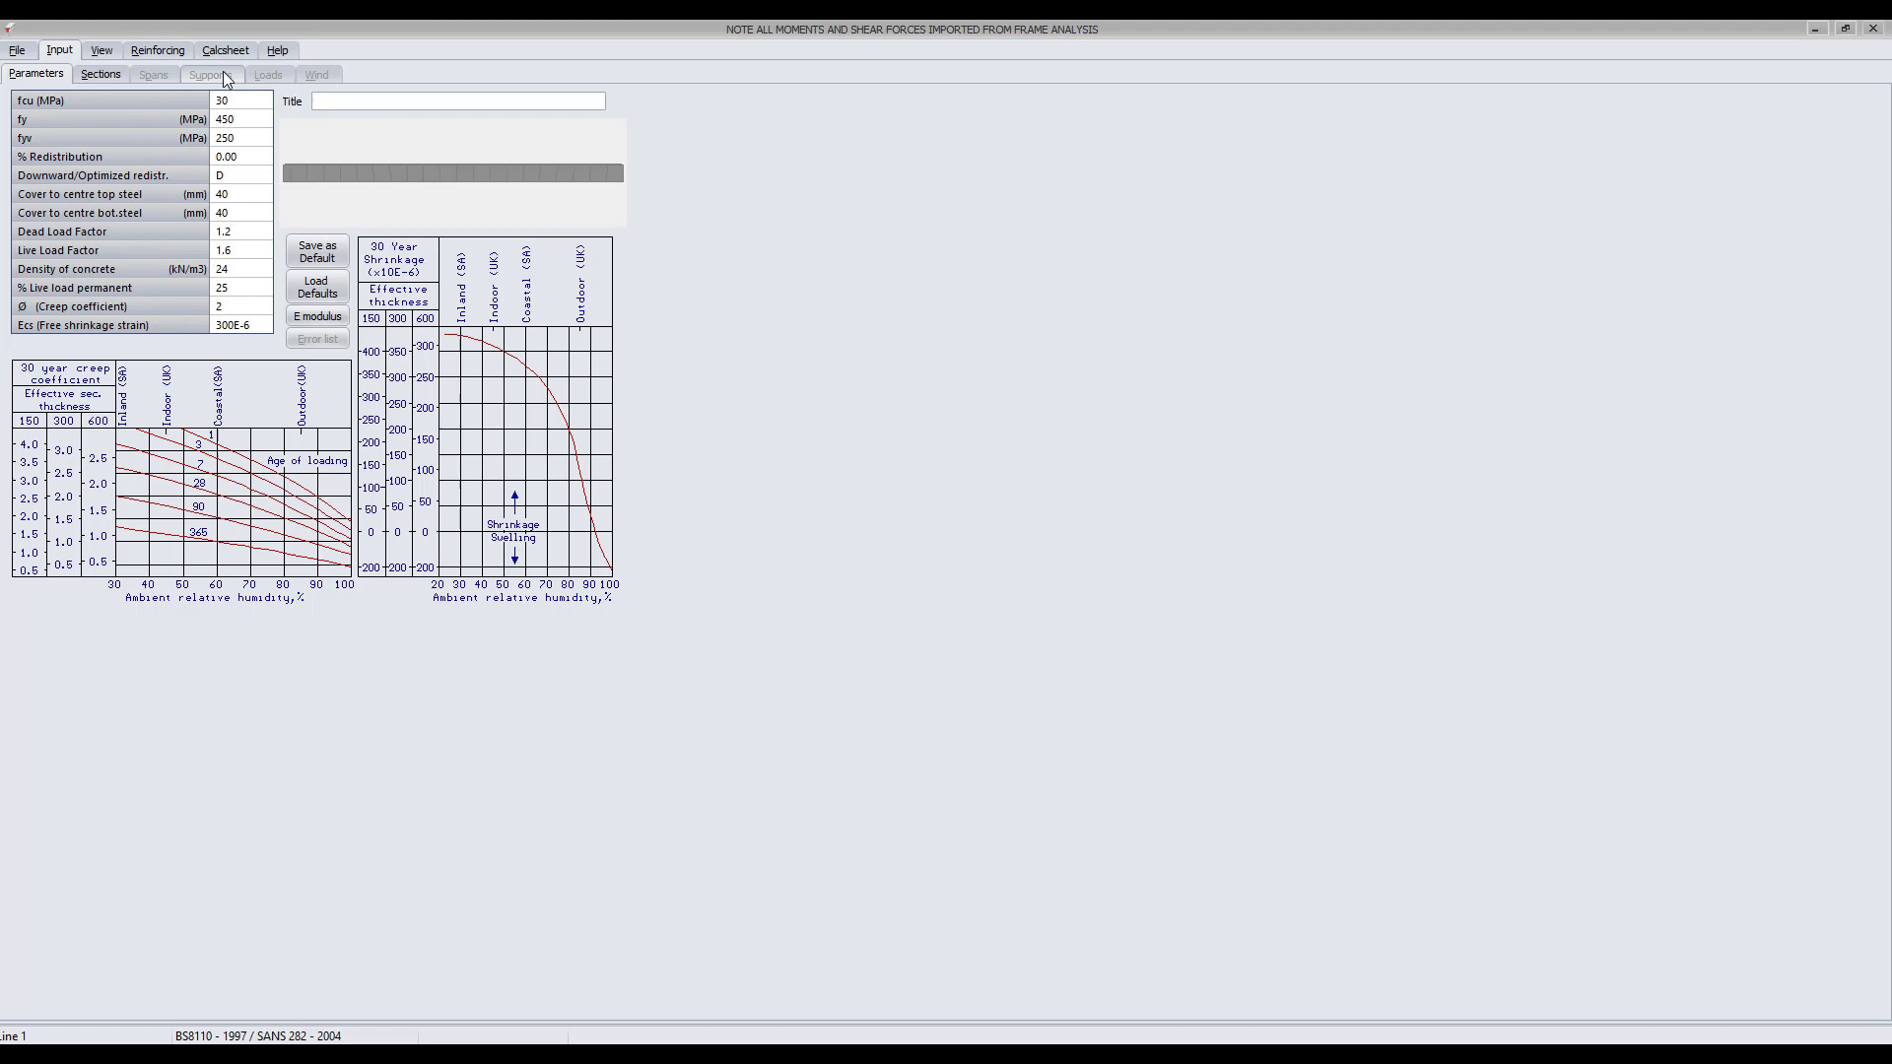
pyautogui.click(157, 49)
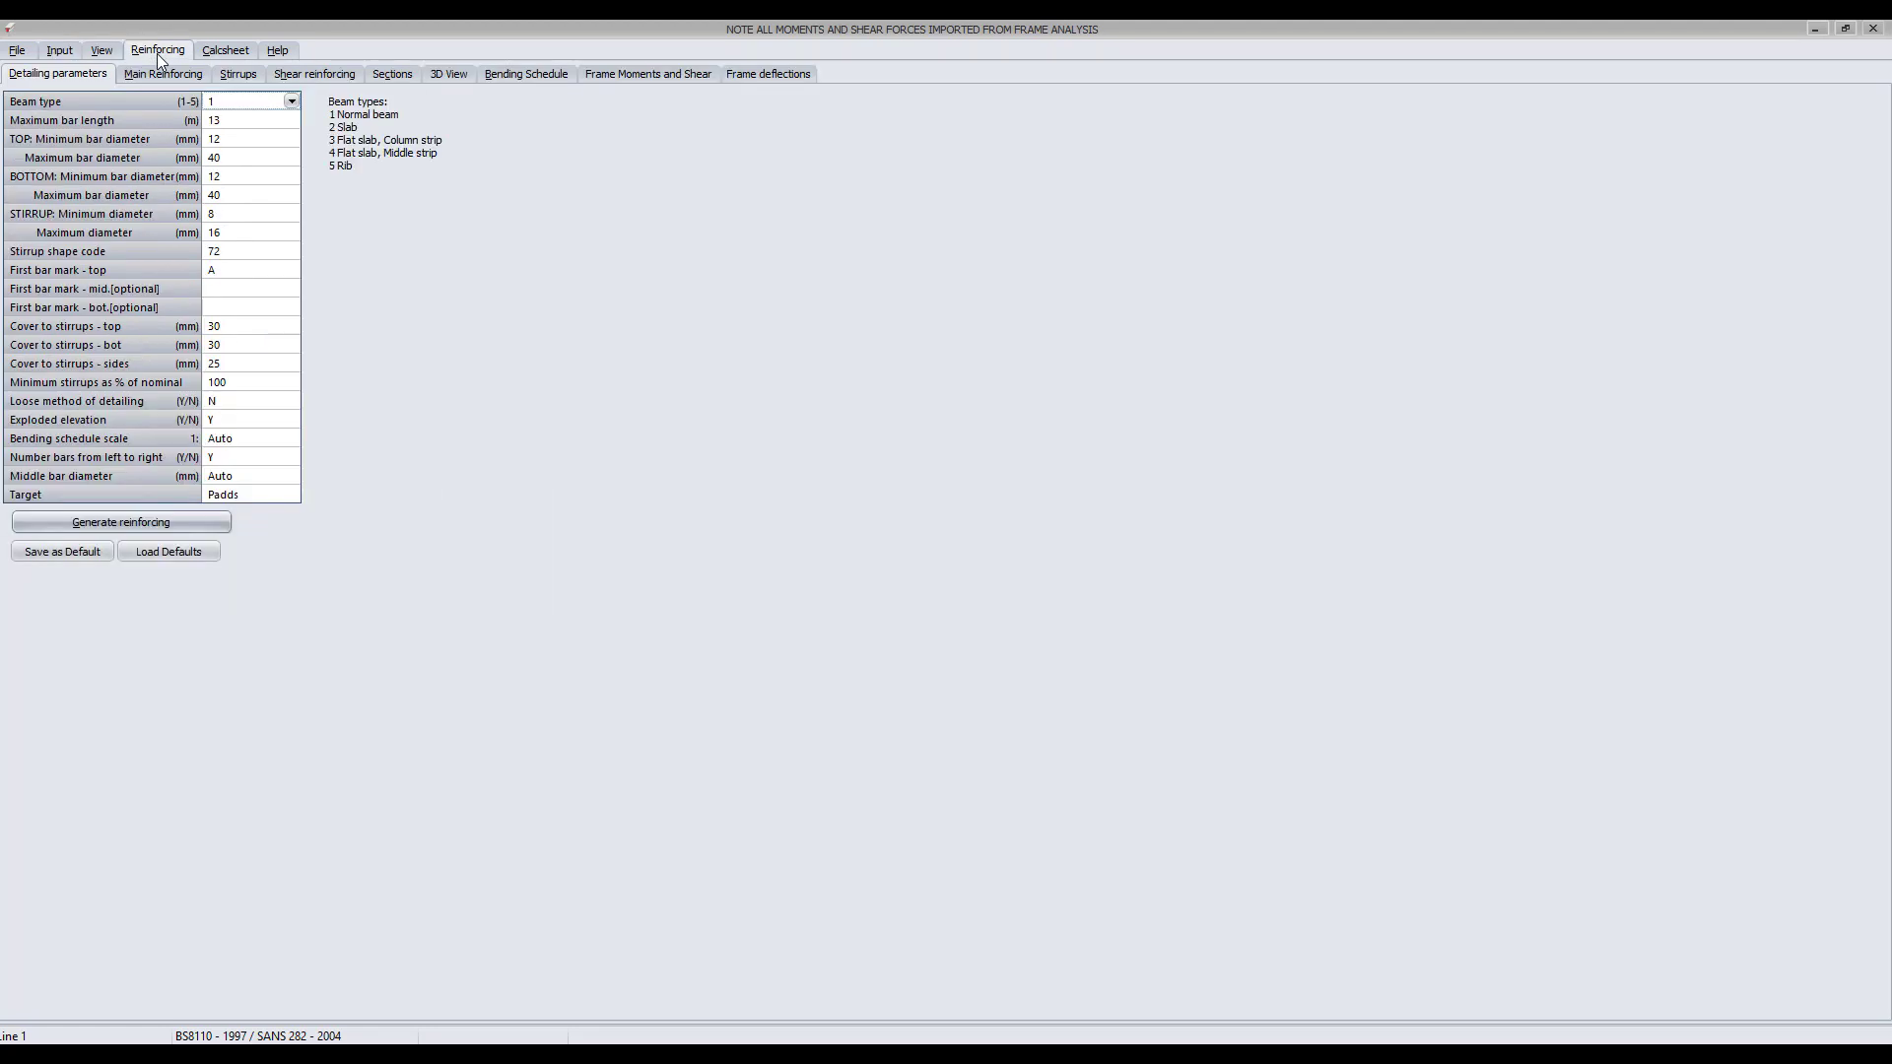
pyautogui.moveTo(275, 101)
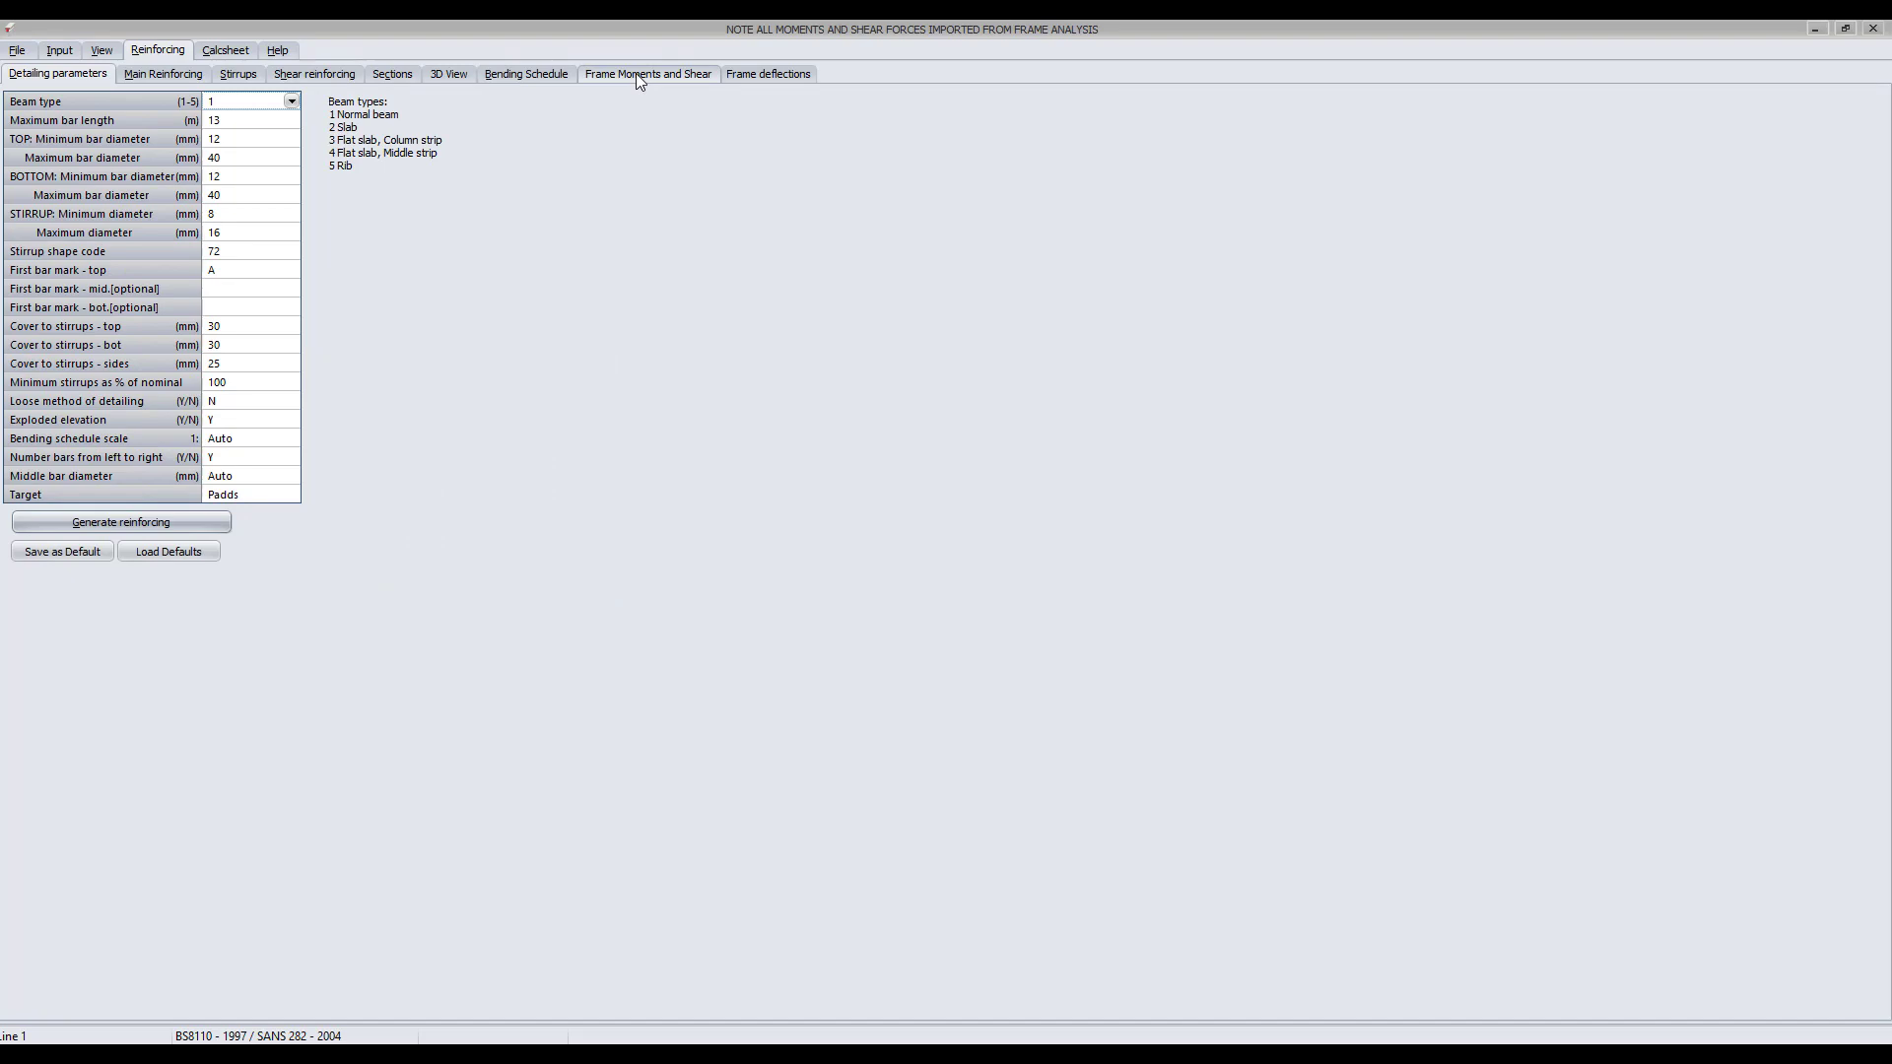
pyautogui.click(649, 74)
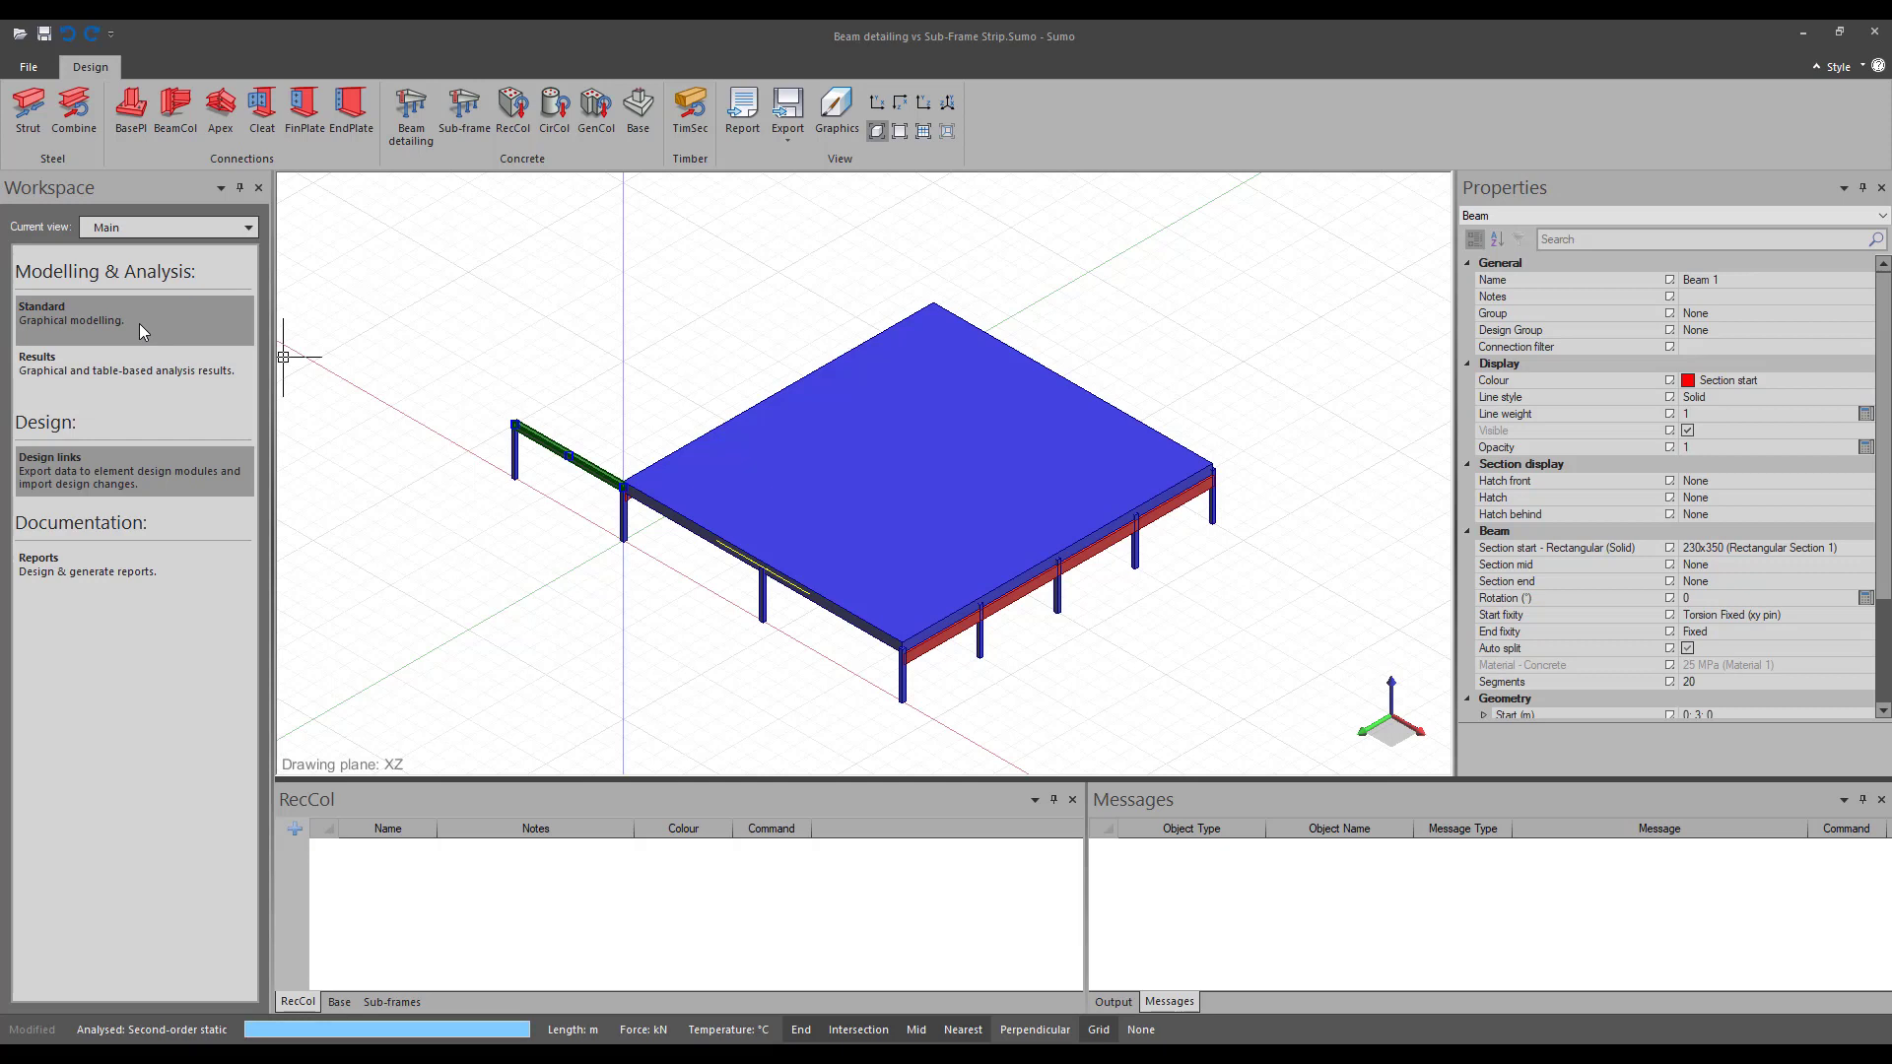
# Step: Check the Structure tab's sub-frame strip tools, then return to the Design tab
pyautogui.click(95, 66)
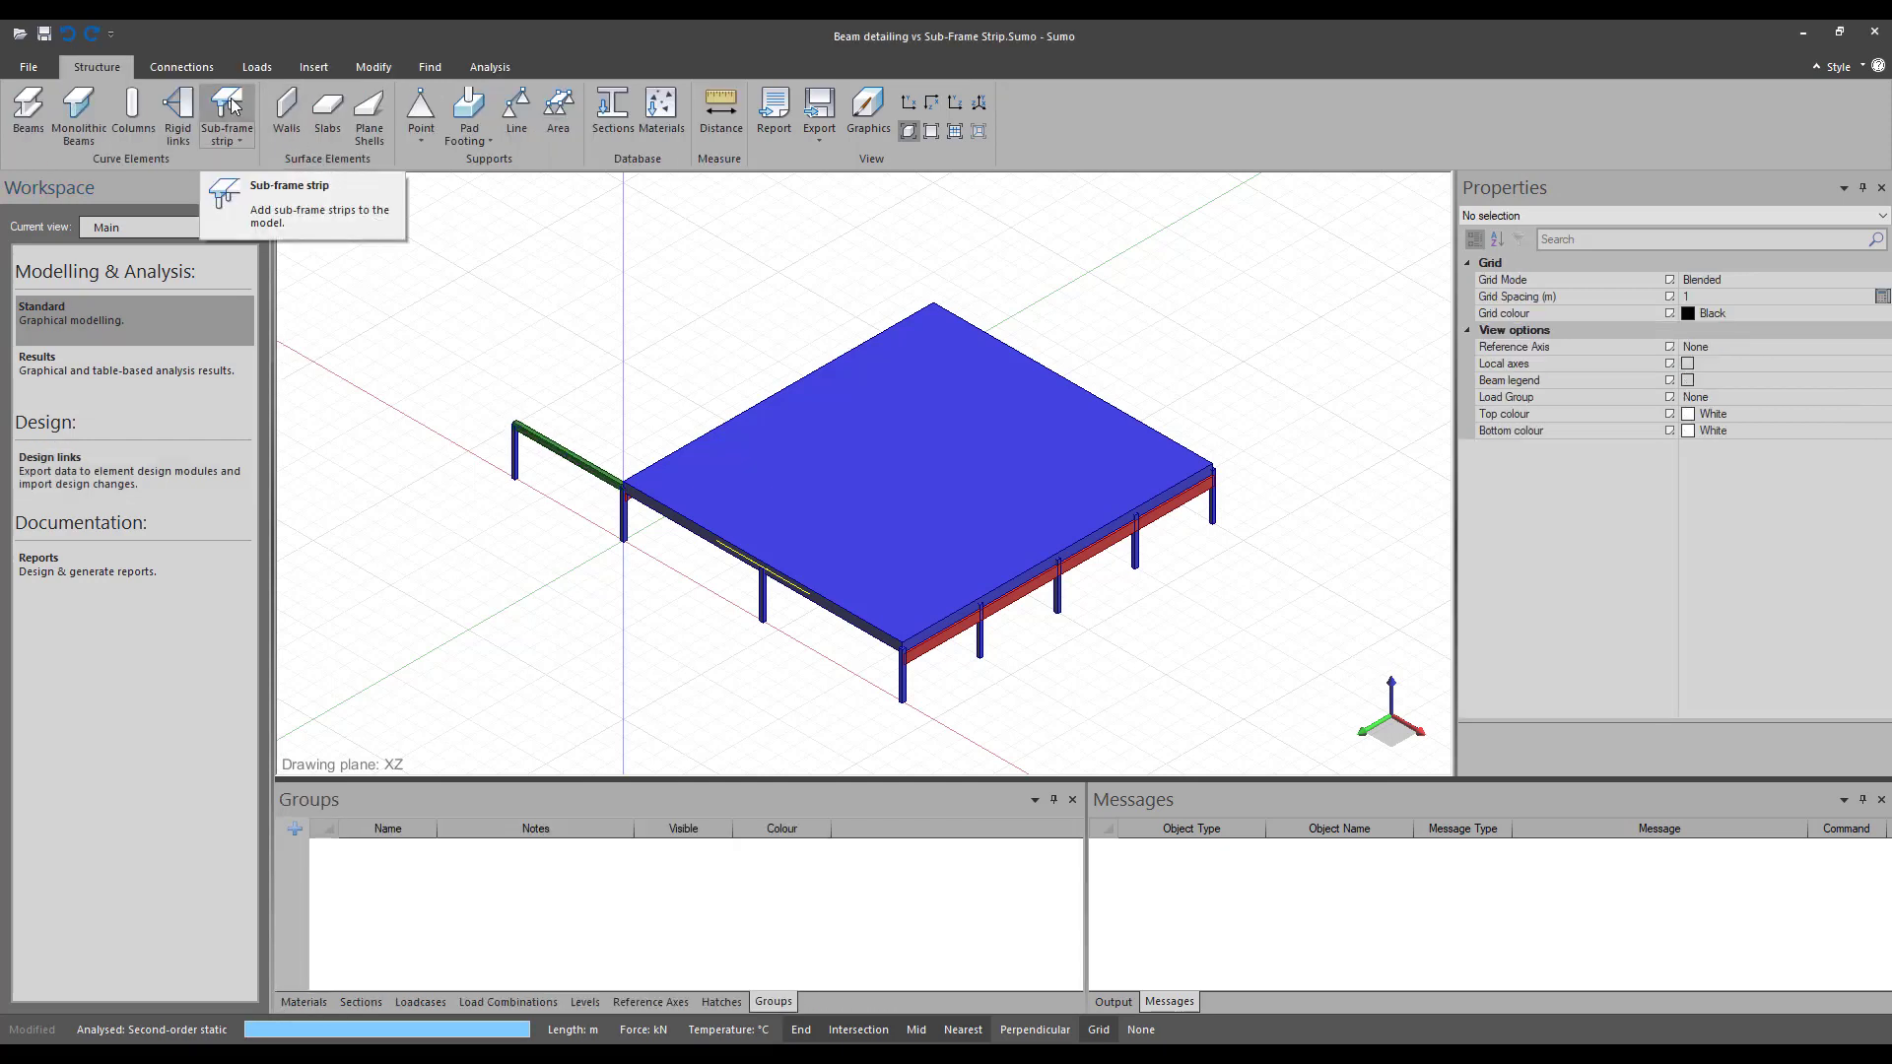
pyautogui.moveTo(198, 493)
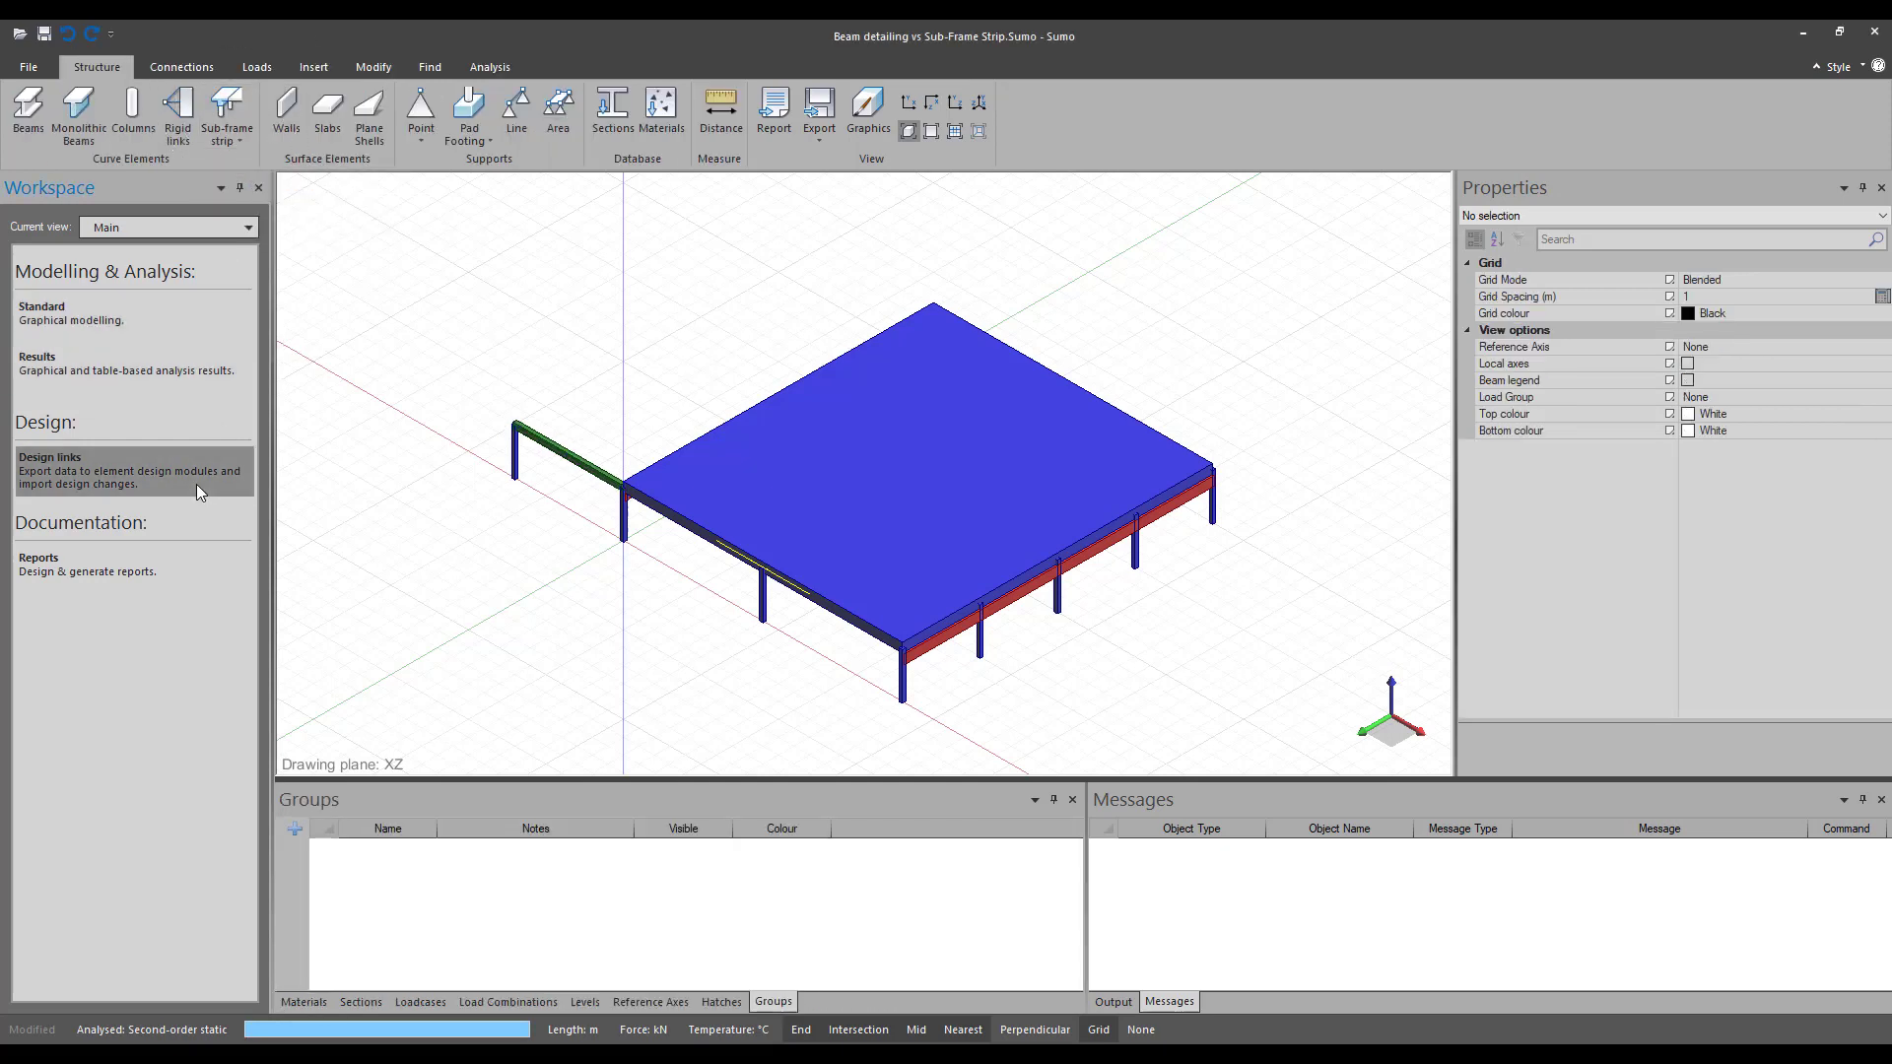
pyautogui.click(90, 66)
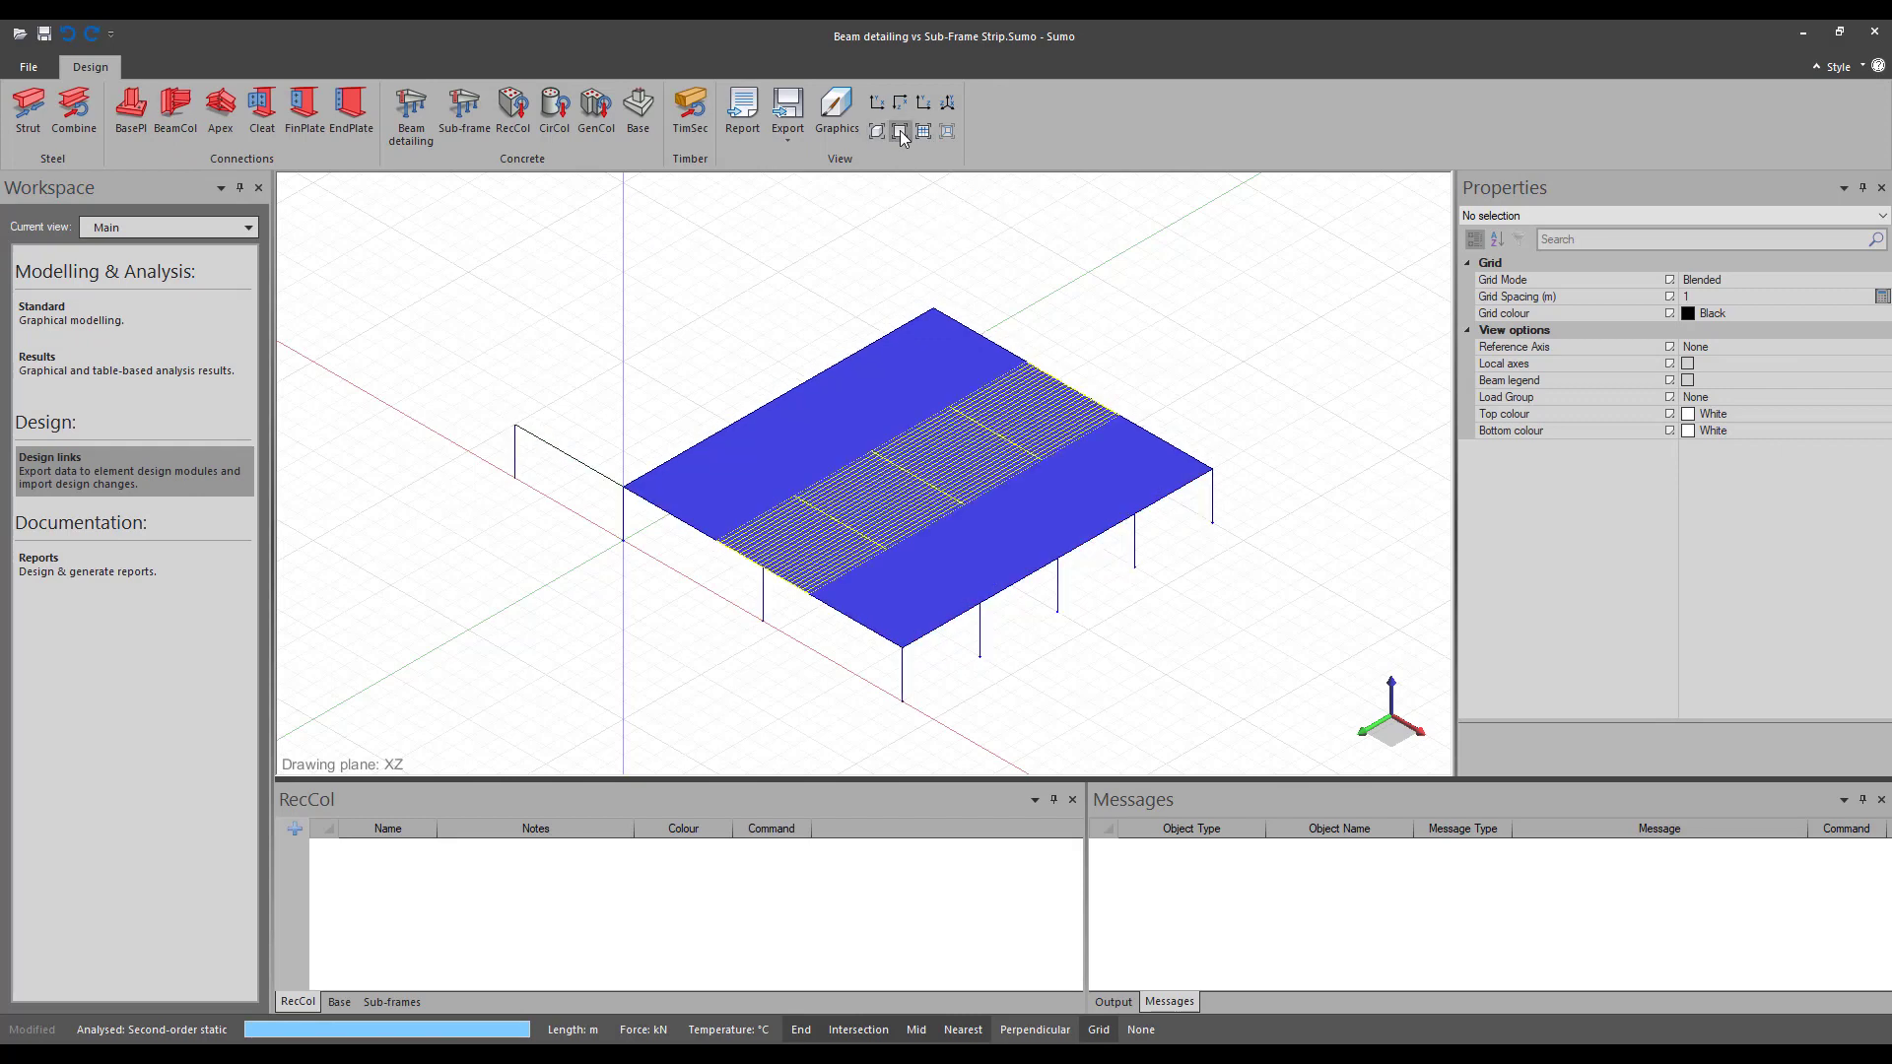
pyautogui.moveTo(839, 539)
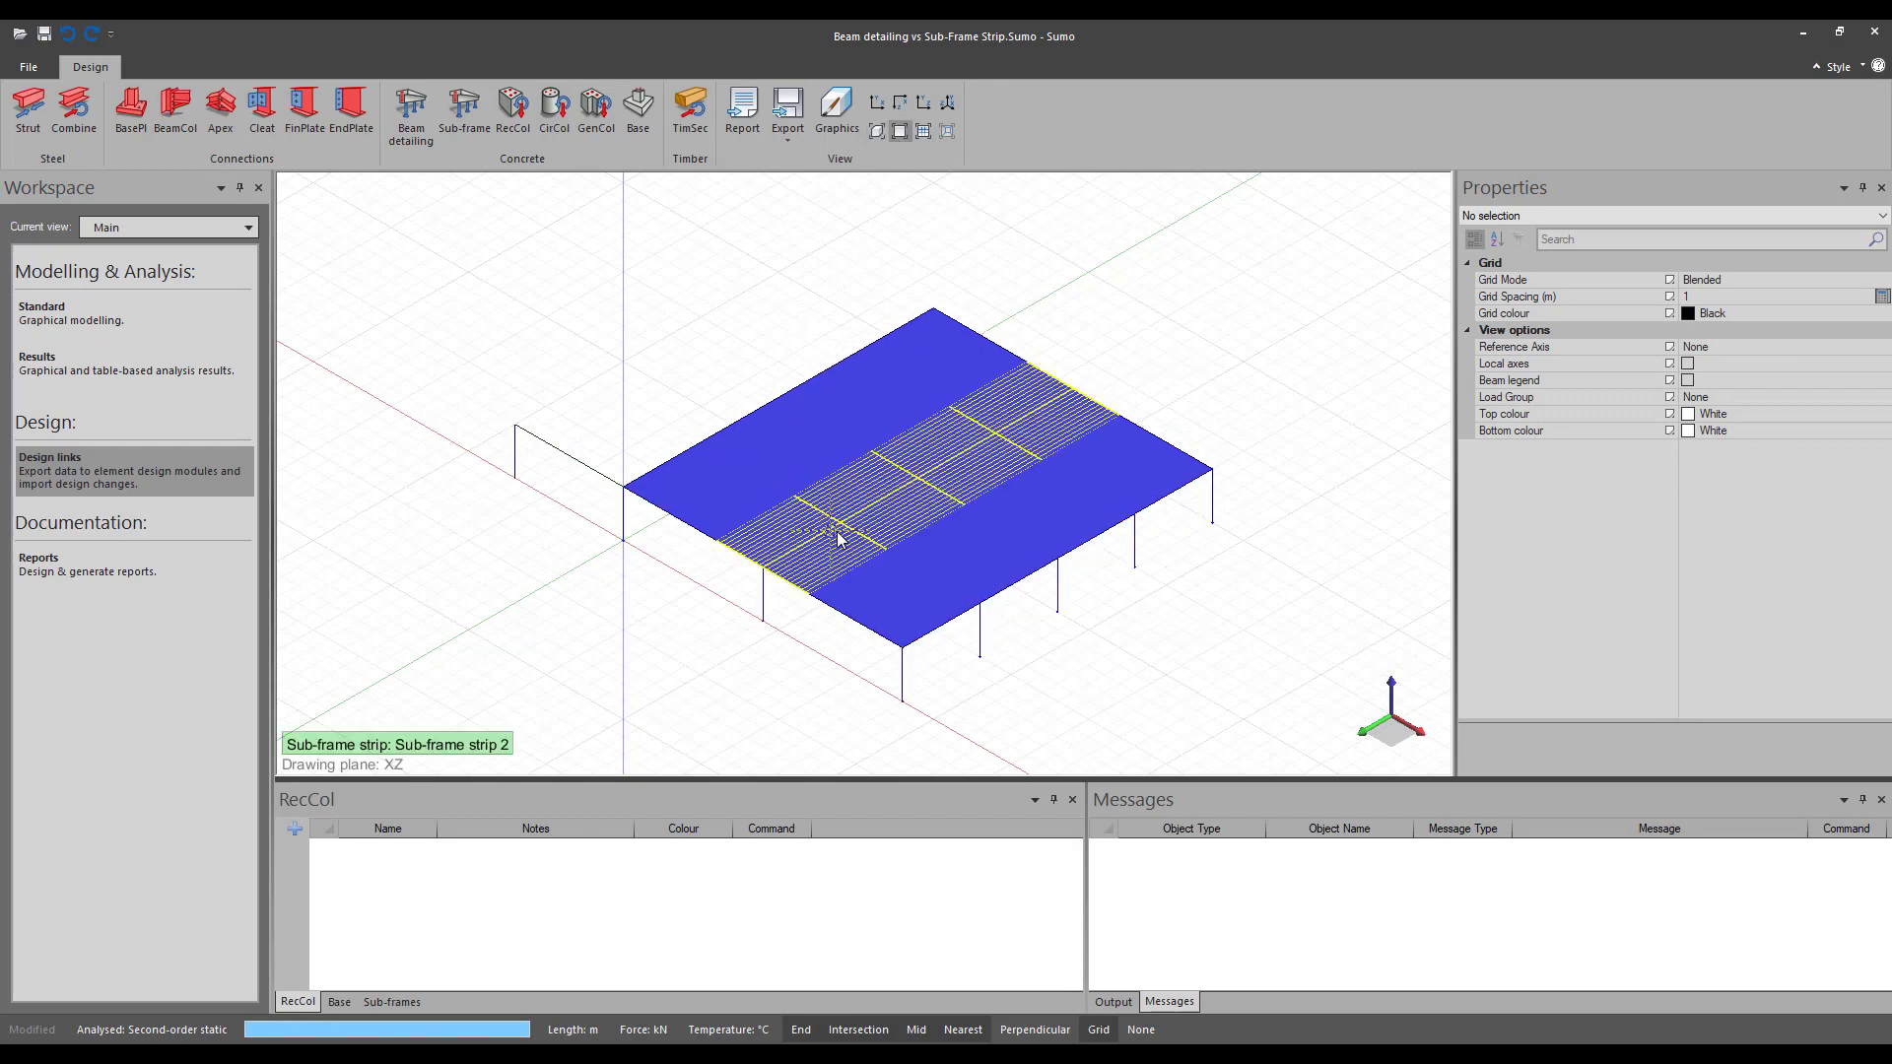
pyautogui.click(838, 507)
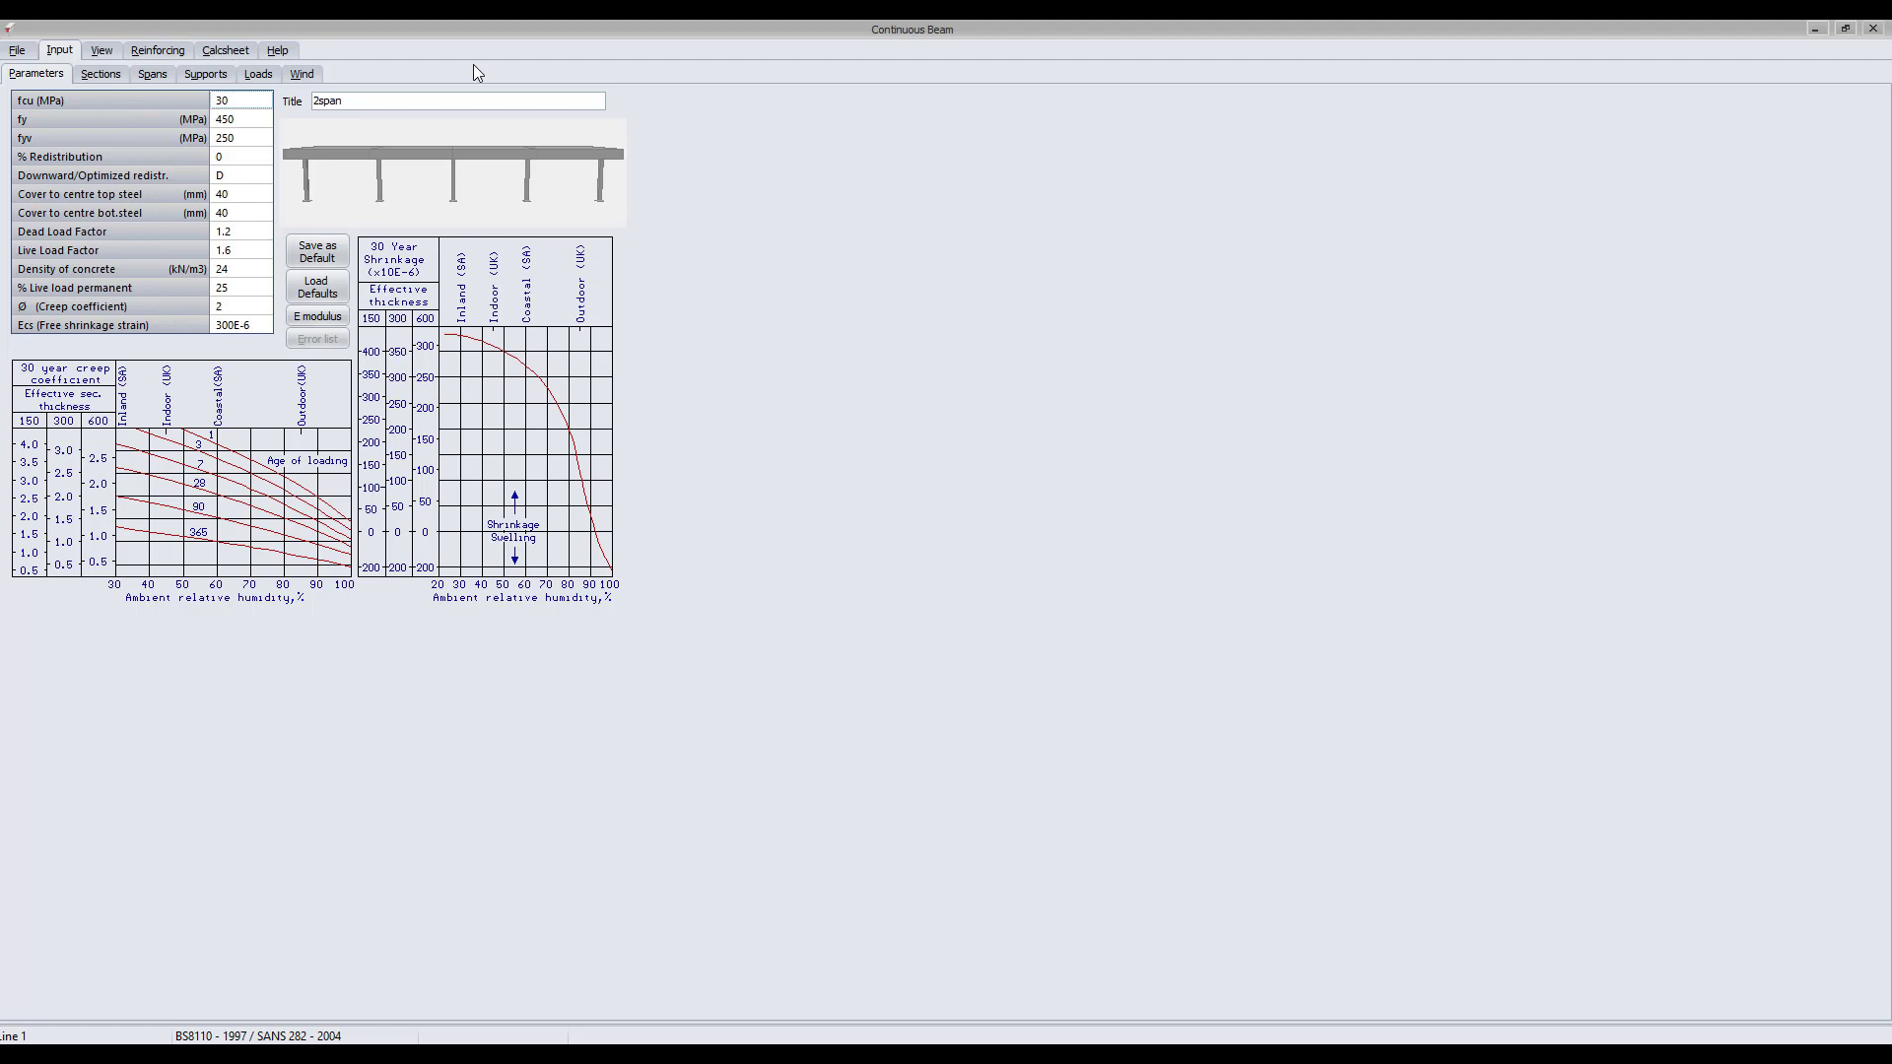
pyautogui.moveTo(513, 165)
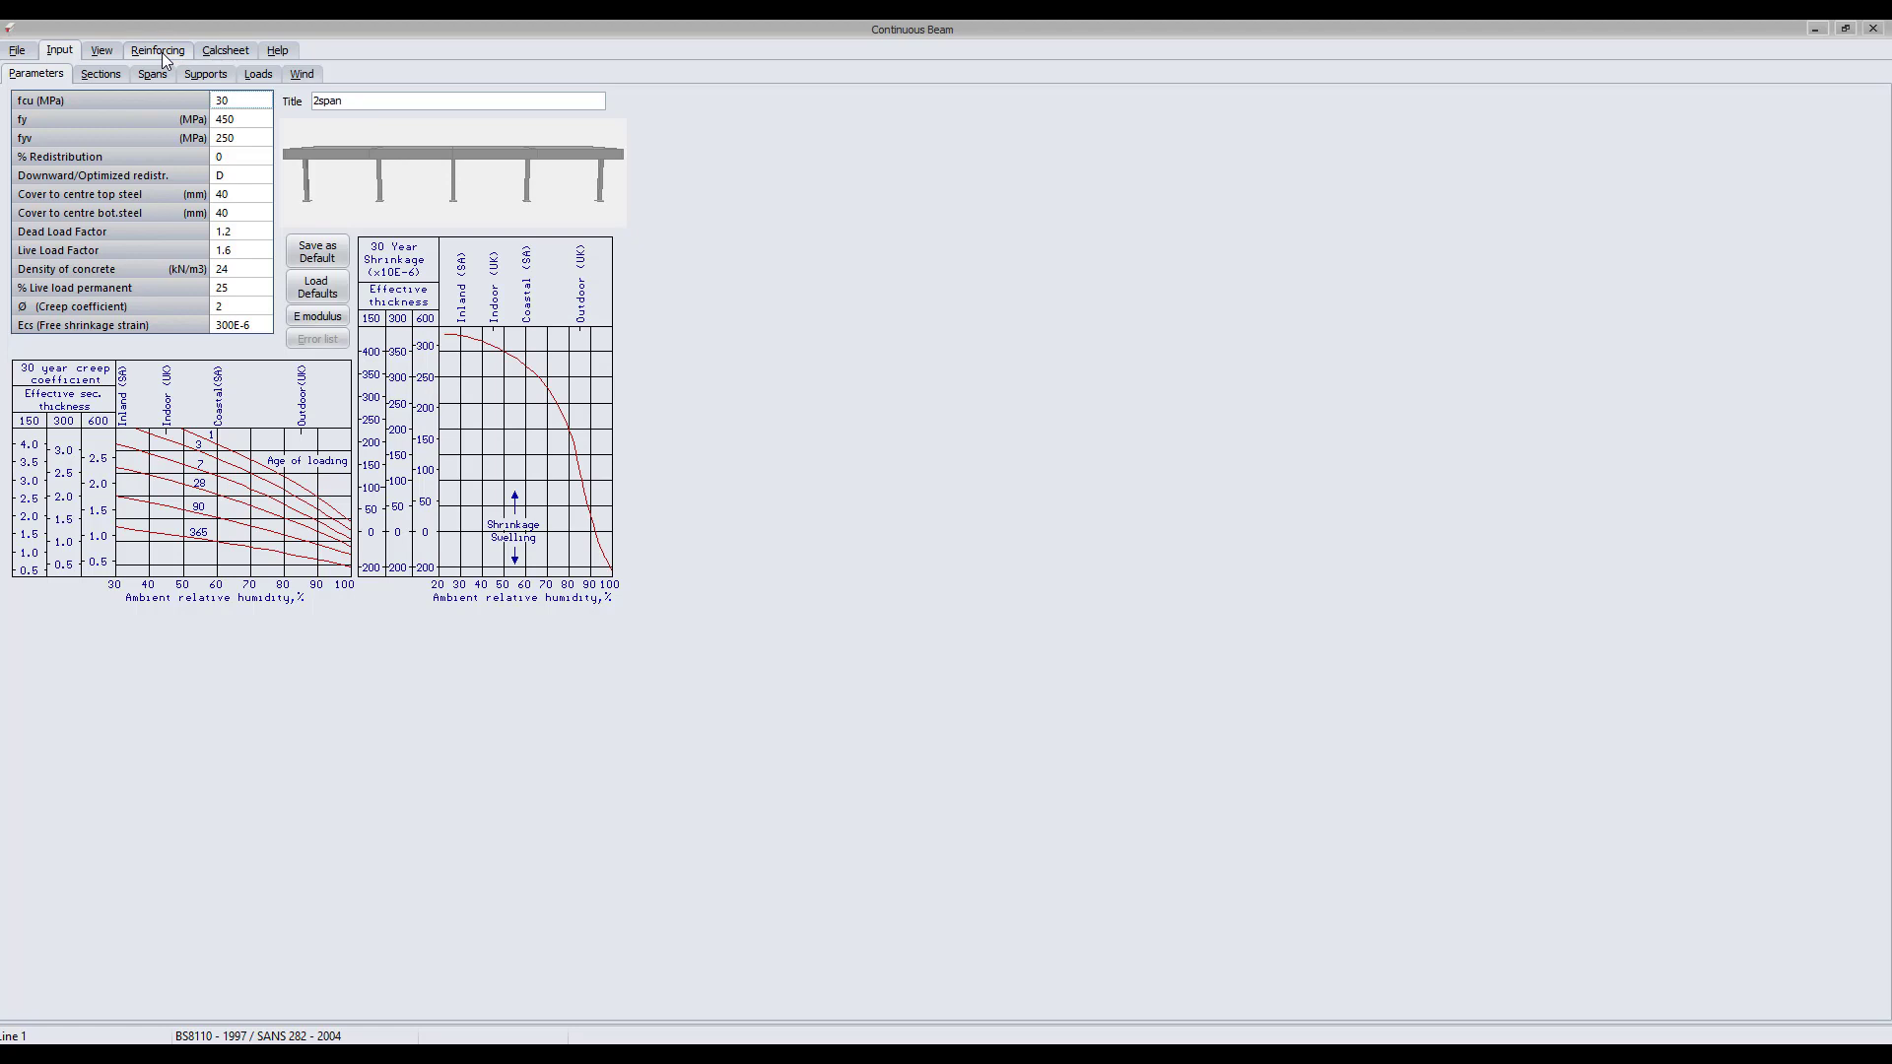
# Step: Show the Reinforcing tab's detailing parameters for the two-span strip
pyautogui.click(156, 49)
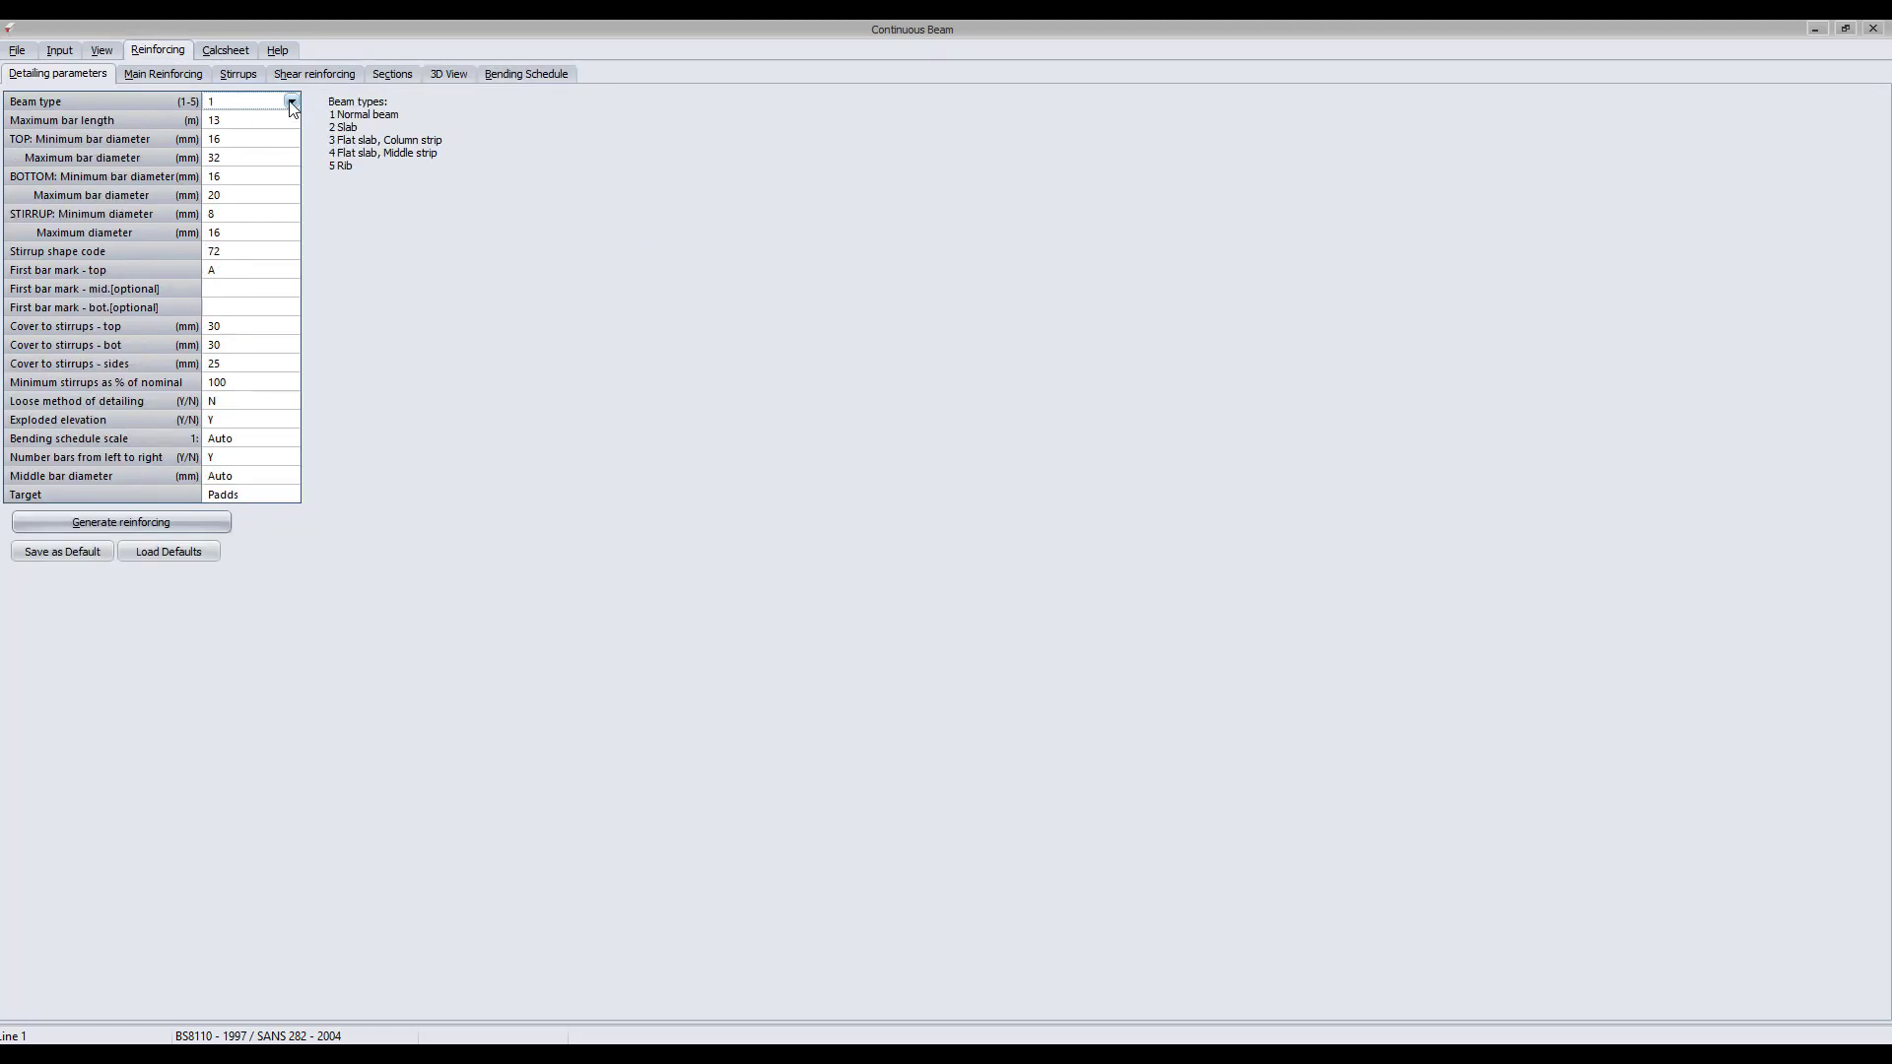
# Step: Set Beam type to 3, flat slab column strip
pyautogui.click(290, 100)
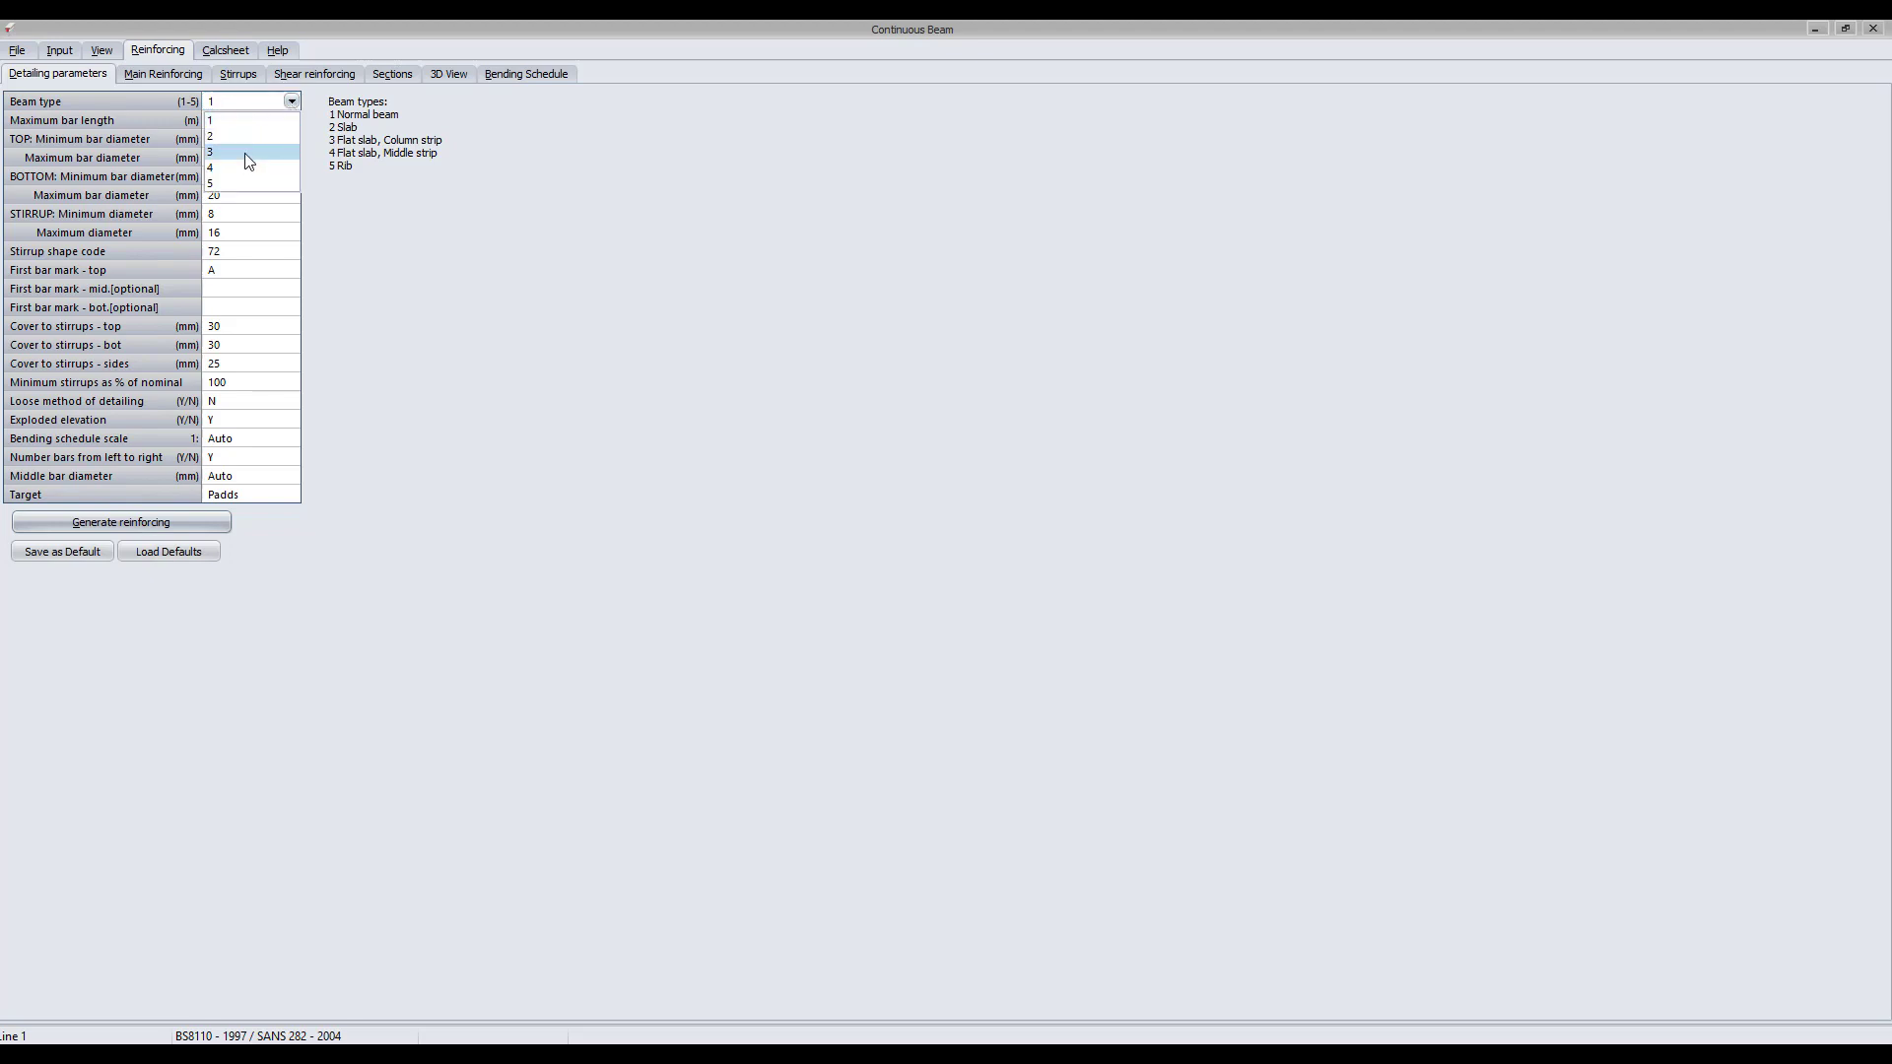
pyautogui.click(210, 152)
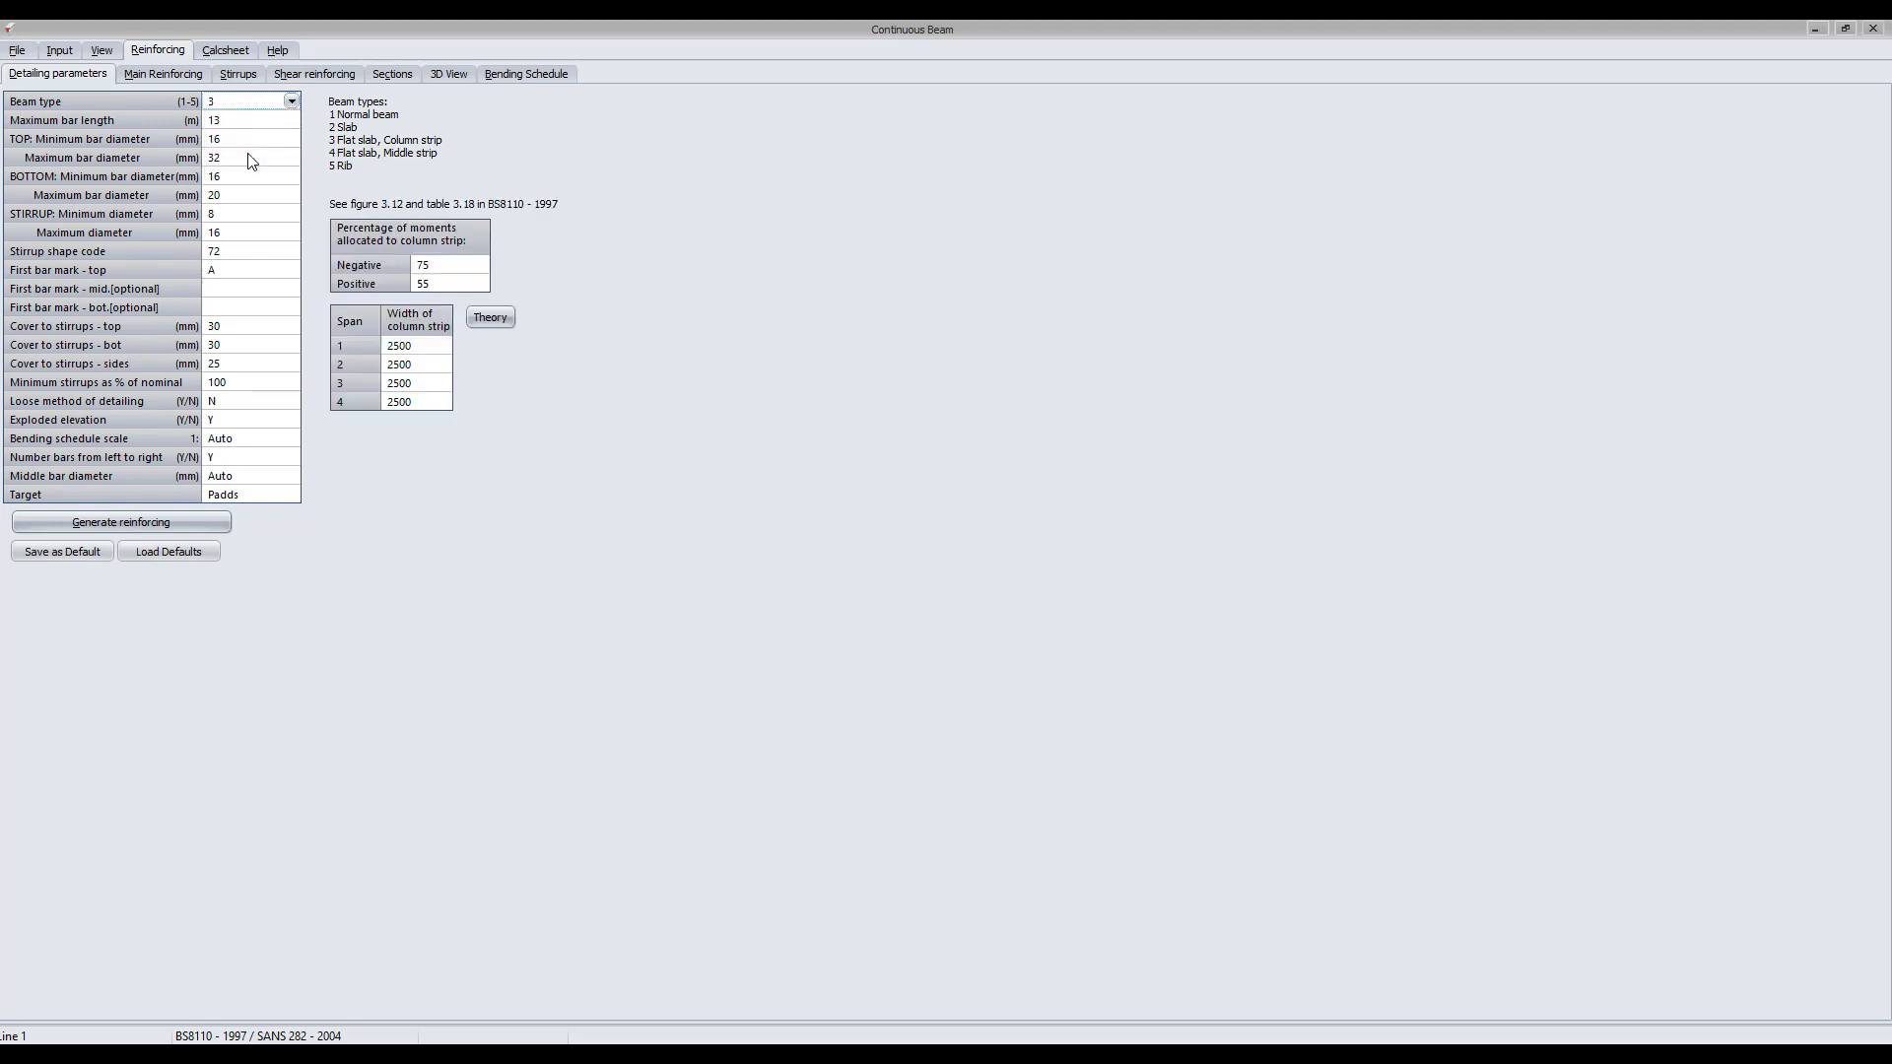